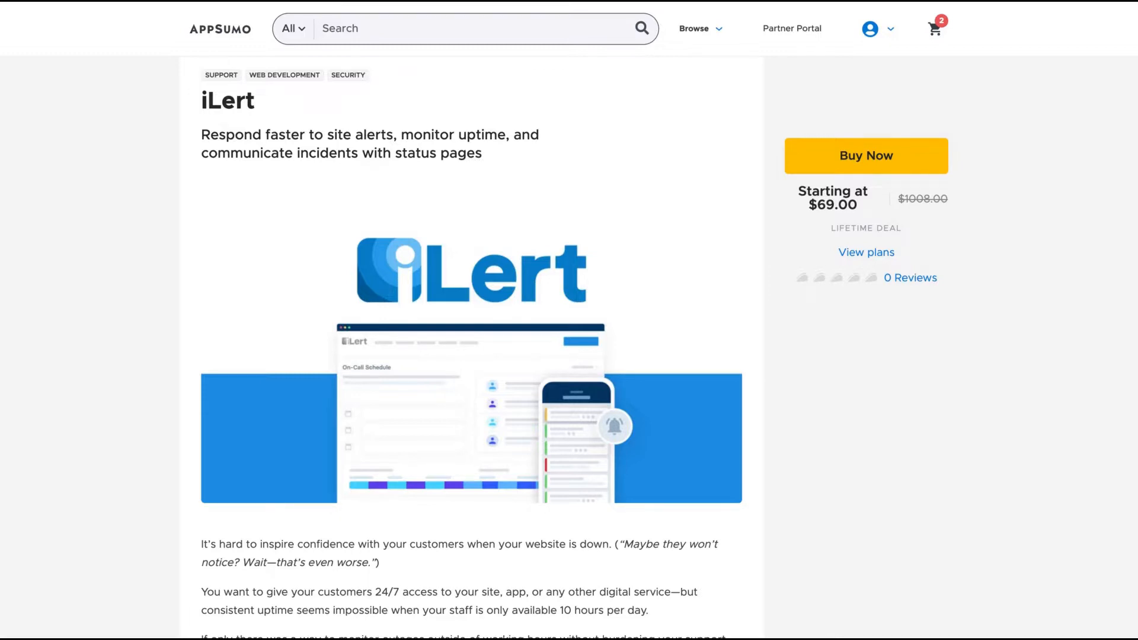
Scroll to the AppSumo License Tier 1–3 pricing cards ($69, $129, $199).
scroll("down", 3)
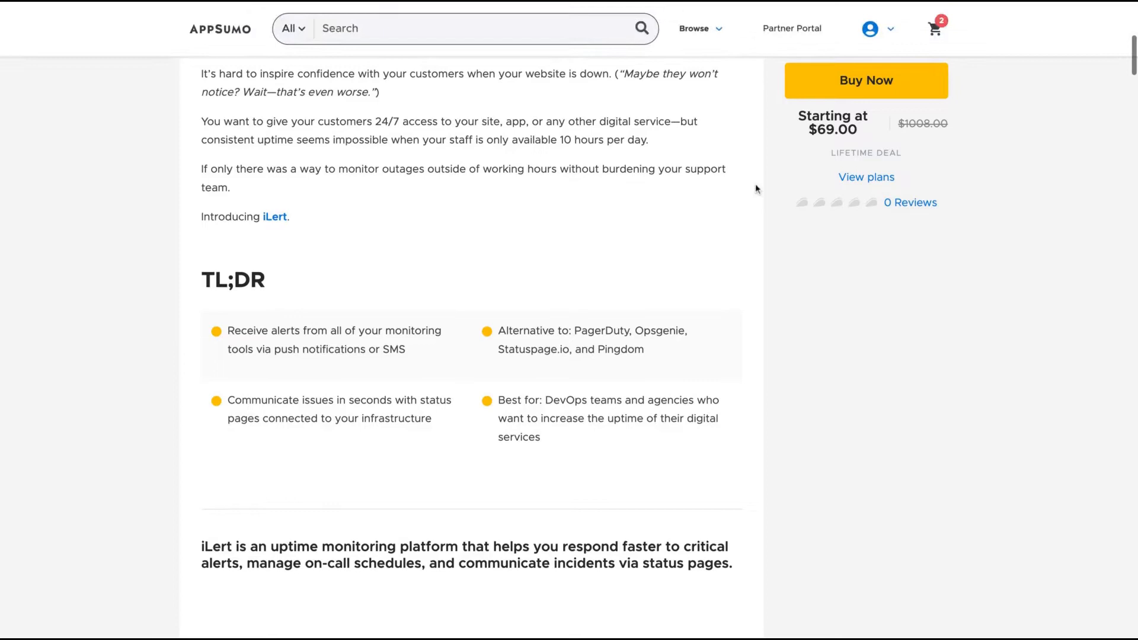
scroll("down", 3)
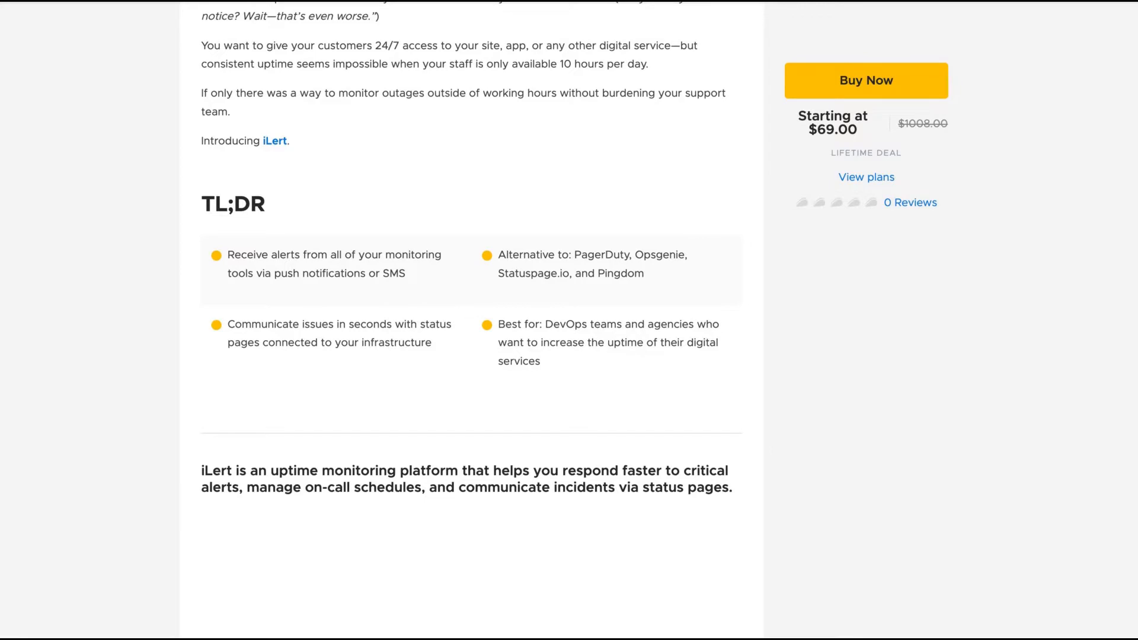
scroll("down", 3)
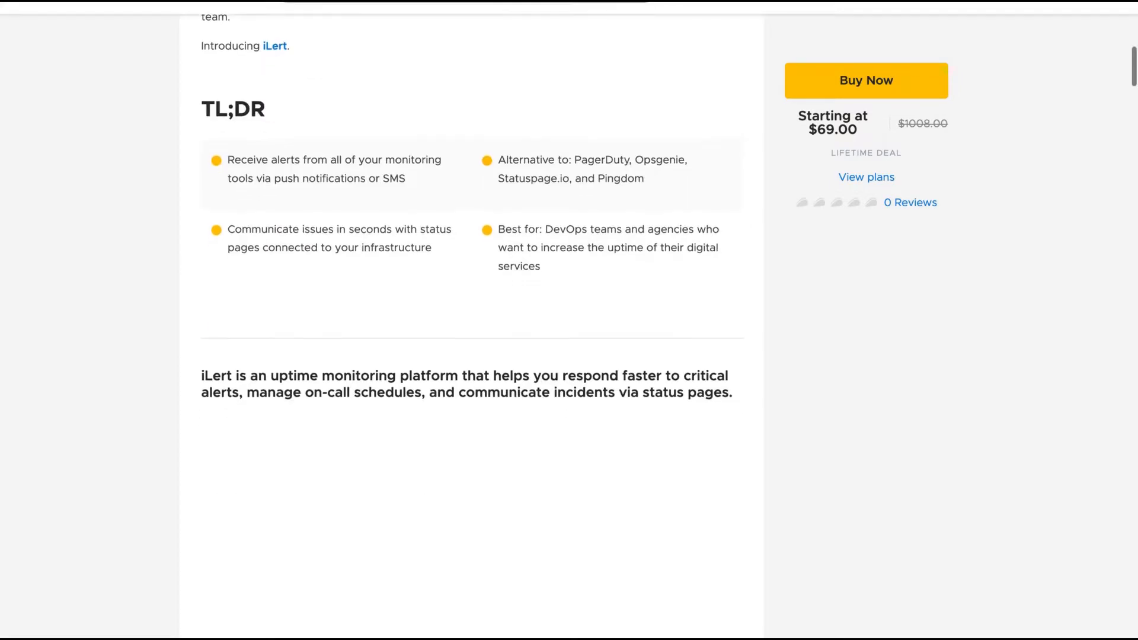
scroll("up", 3)
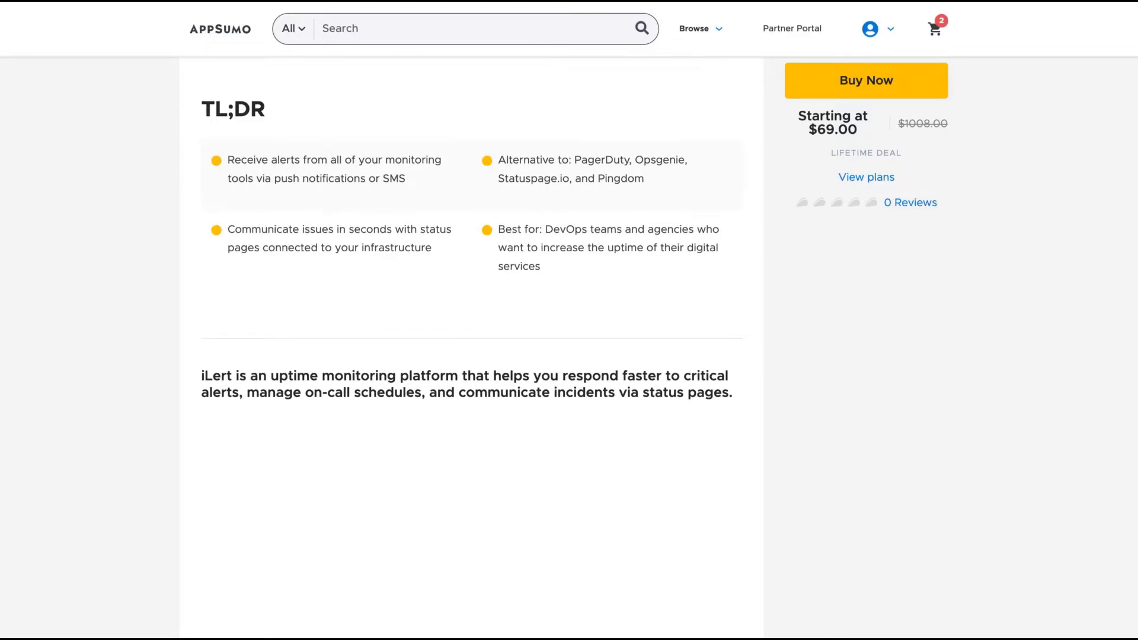
scroll("up", 3)
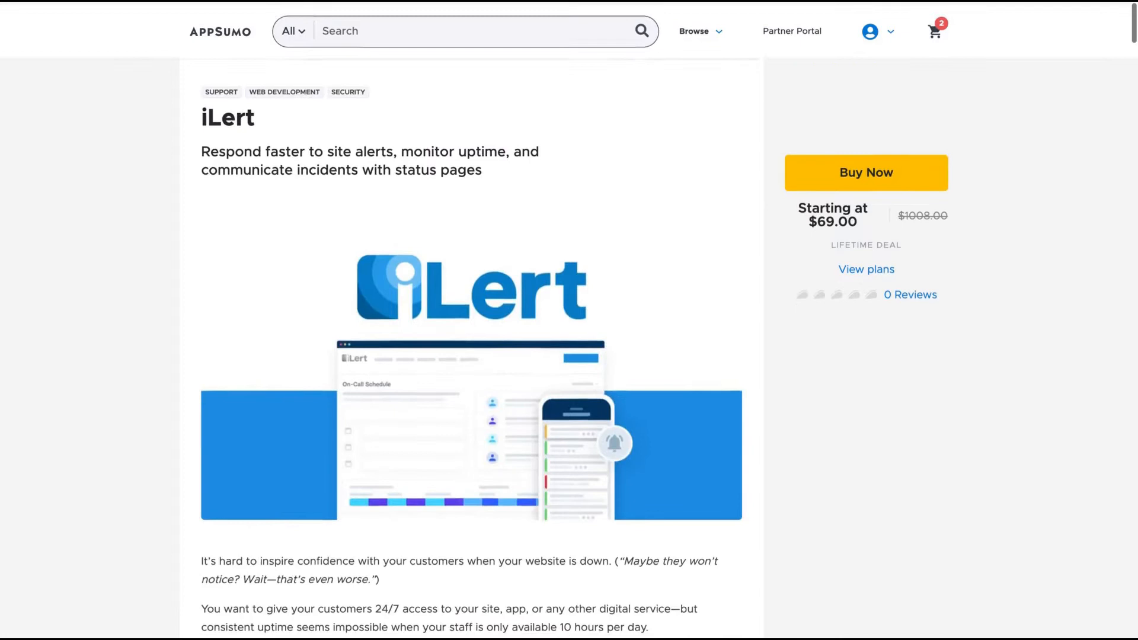
scroll("down", 3)
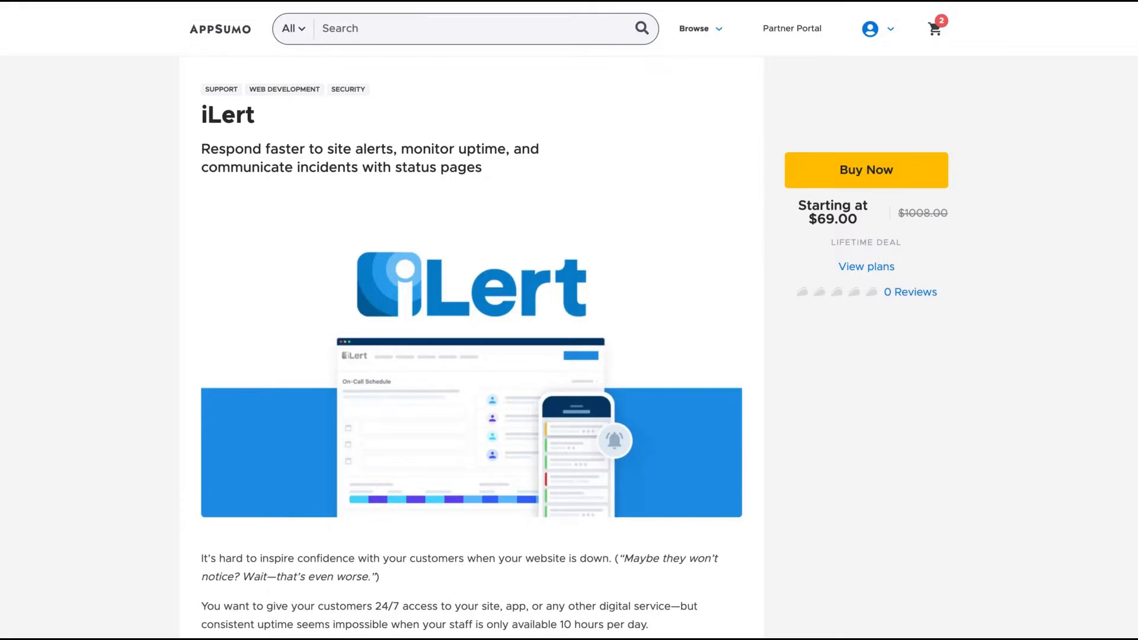
mouse_move(740, 419)
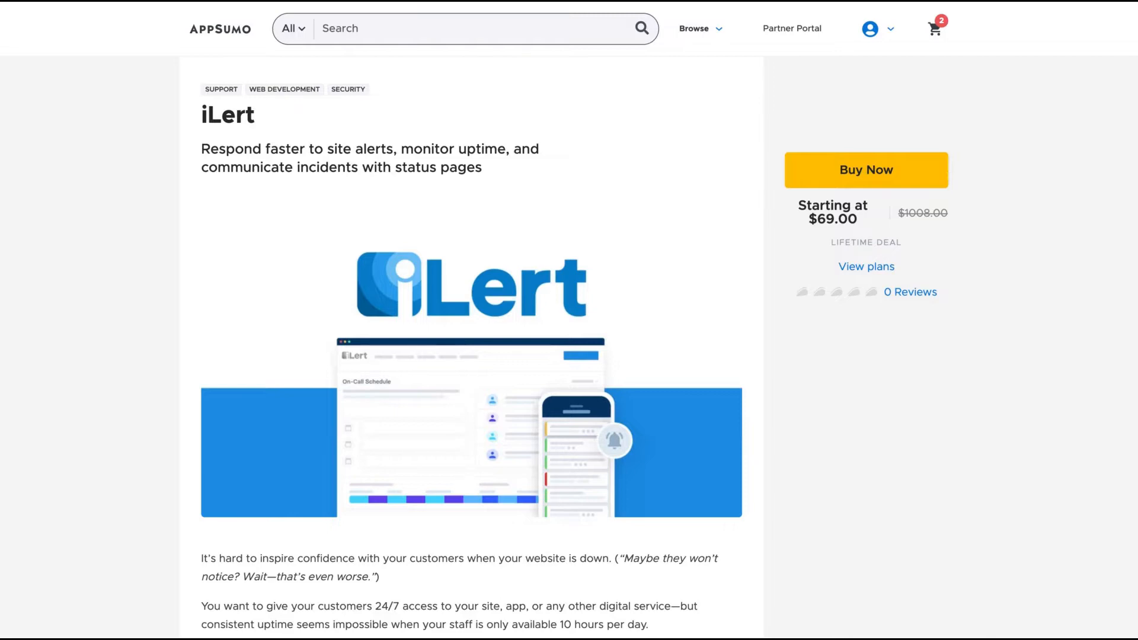
scroll("down", 3)
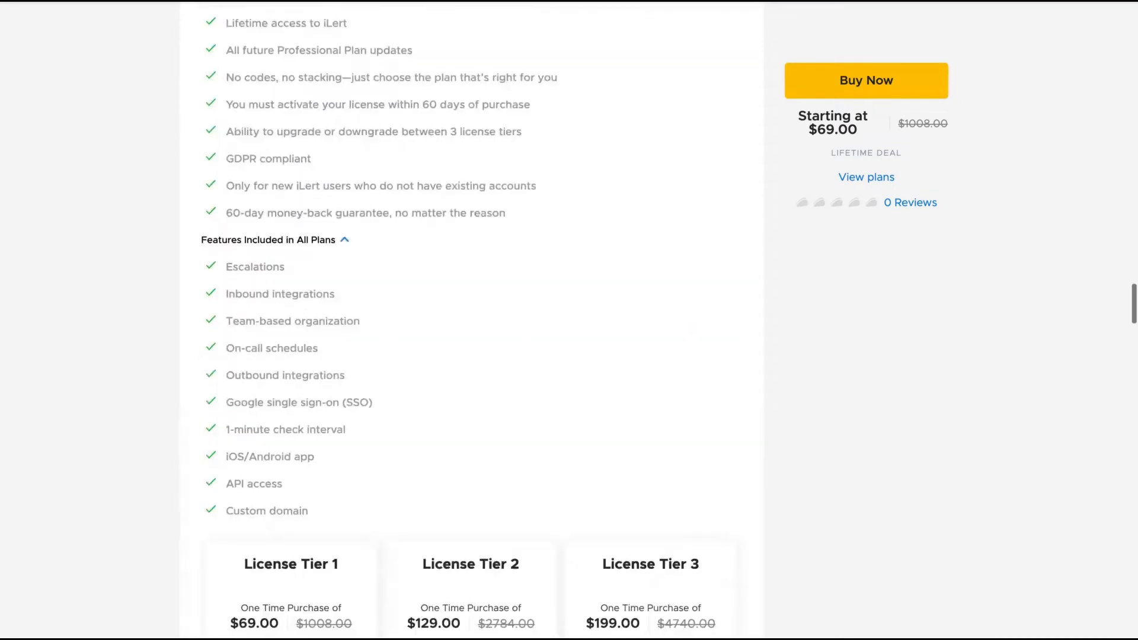
scroll("down", 3)
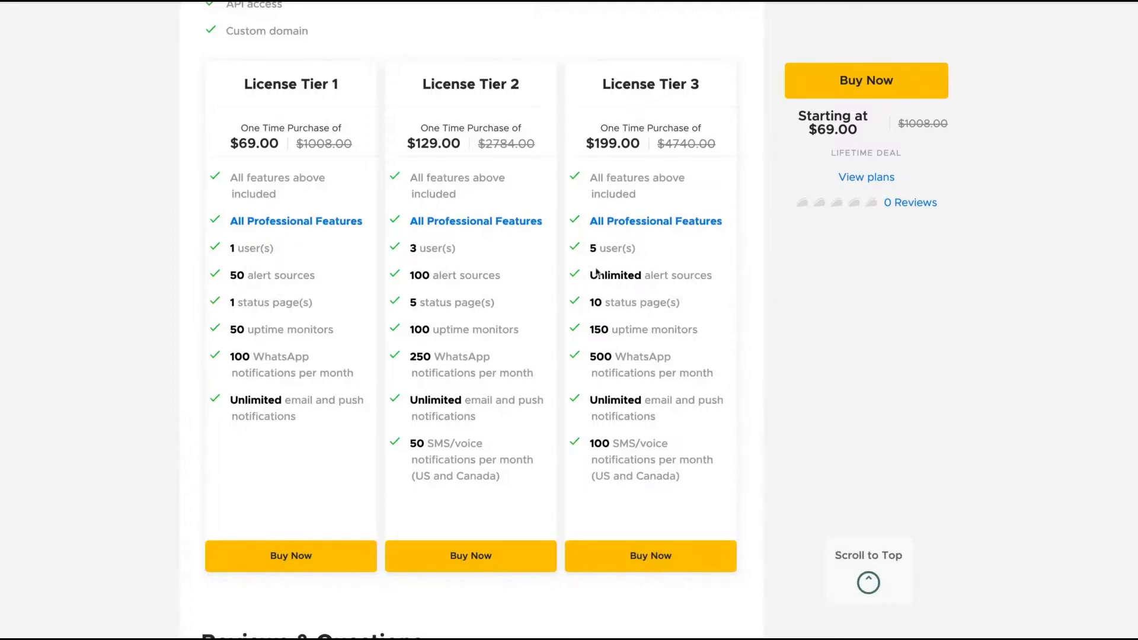
mouse_move(753, 270)
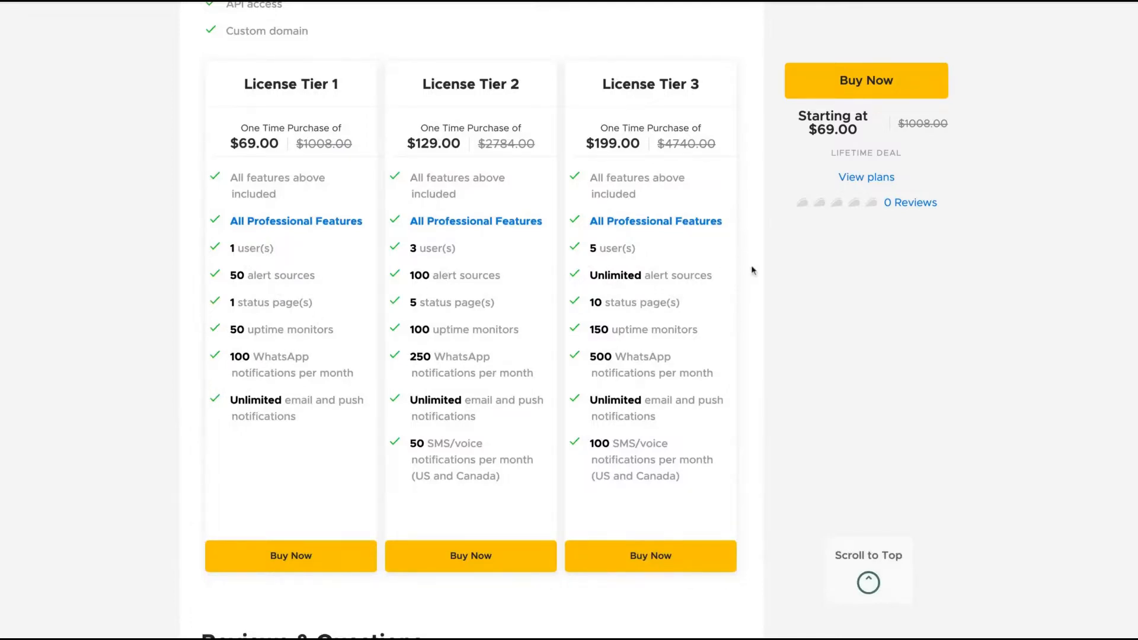
mouse_move(282, 318)
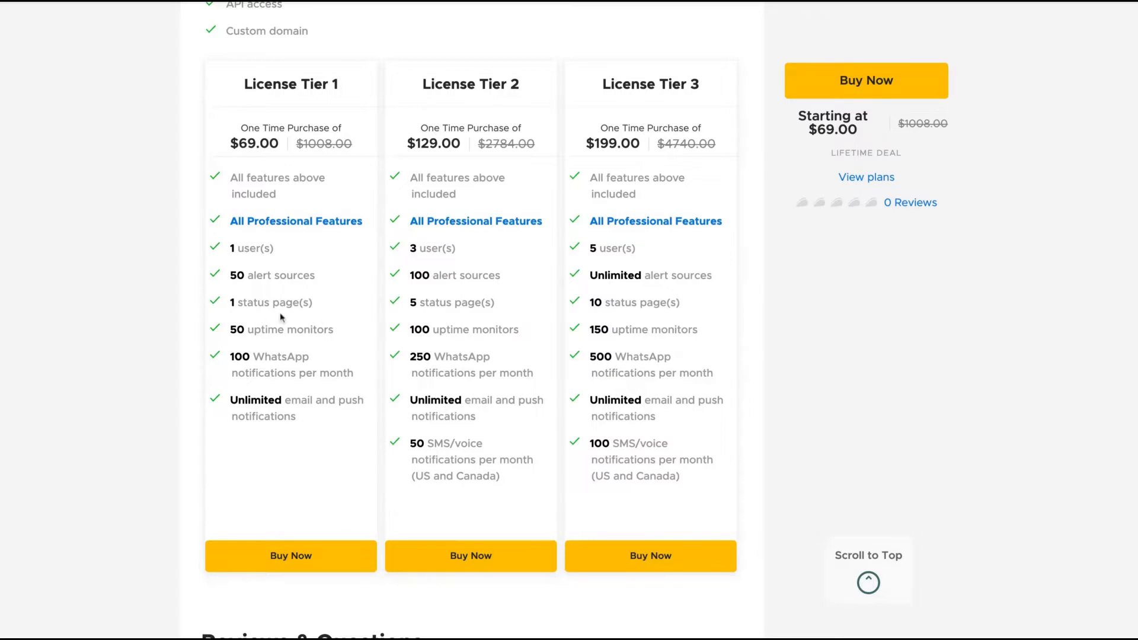
mouse_move(236, 239)
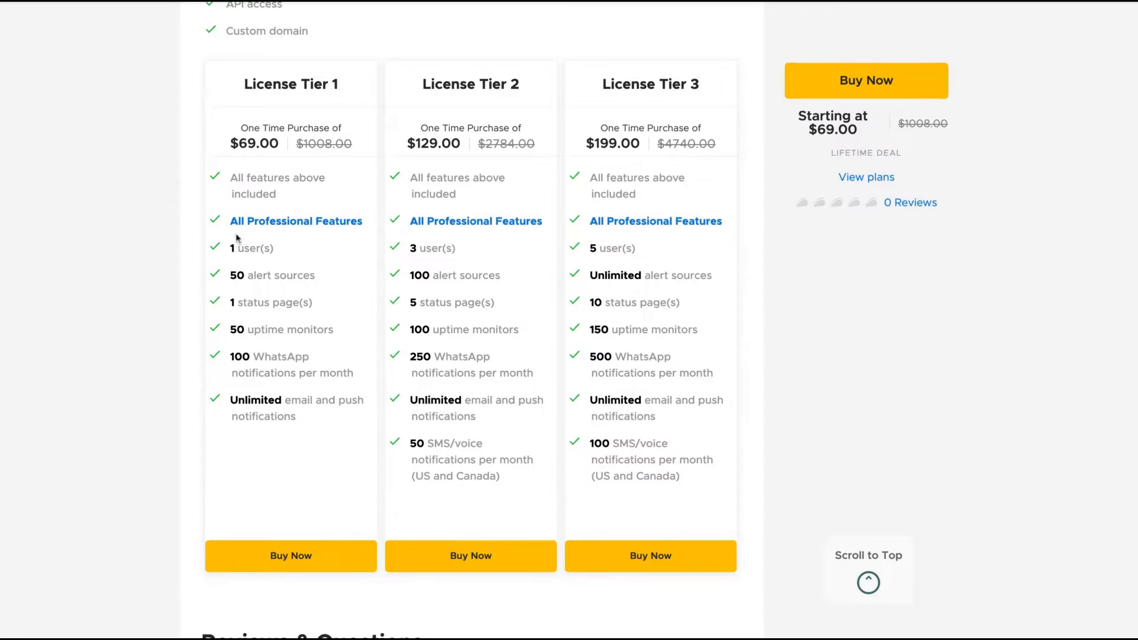
mouse_move(341, 297)
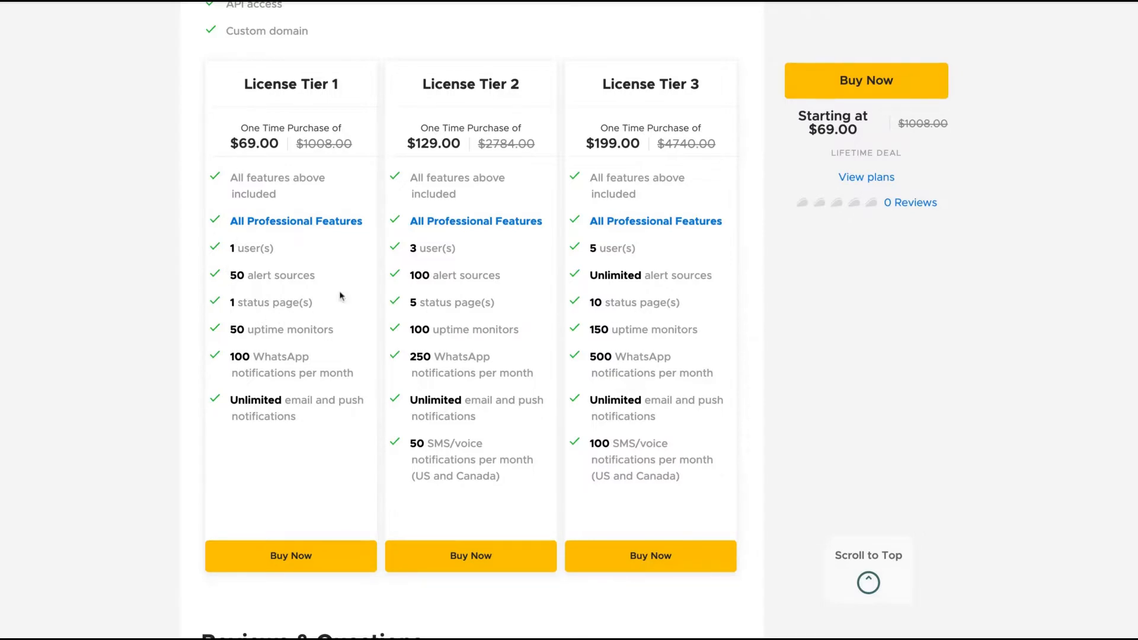
mouse_move(181, 277)
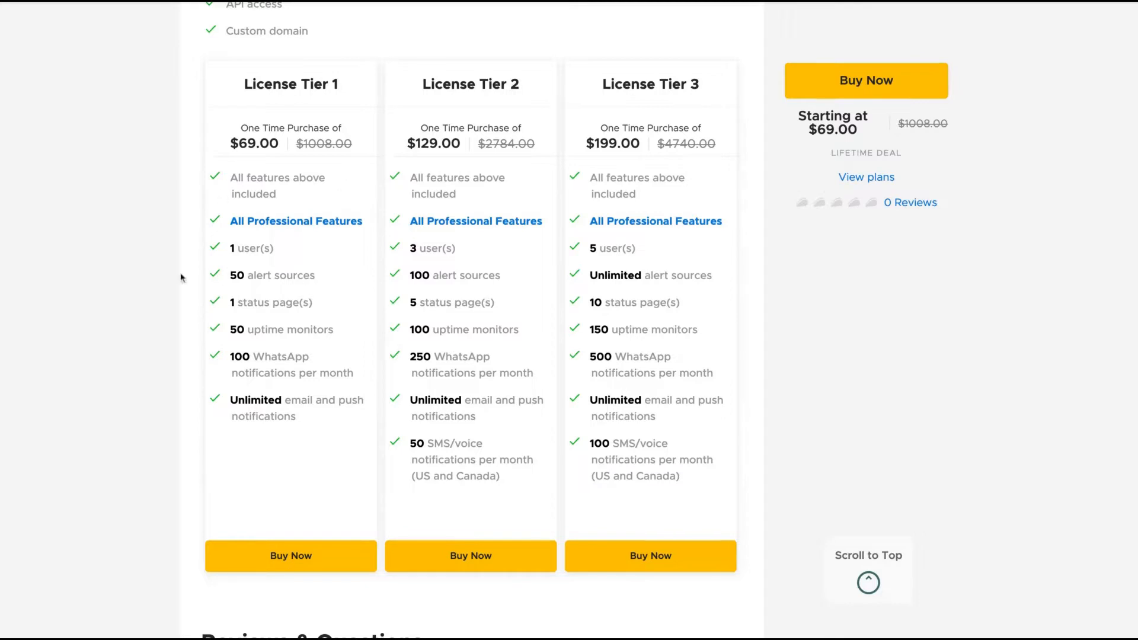
mouse_move(255, 205)
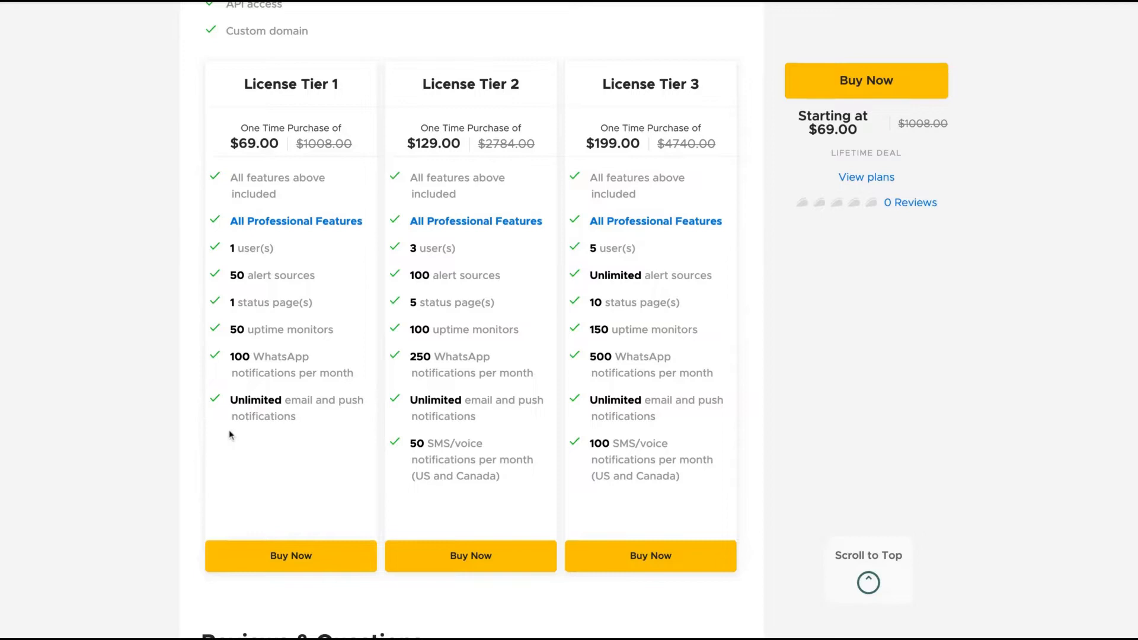
mouse_move(569, 323)
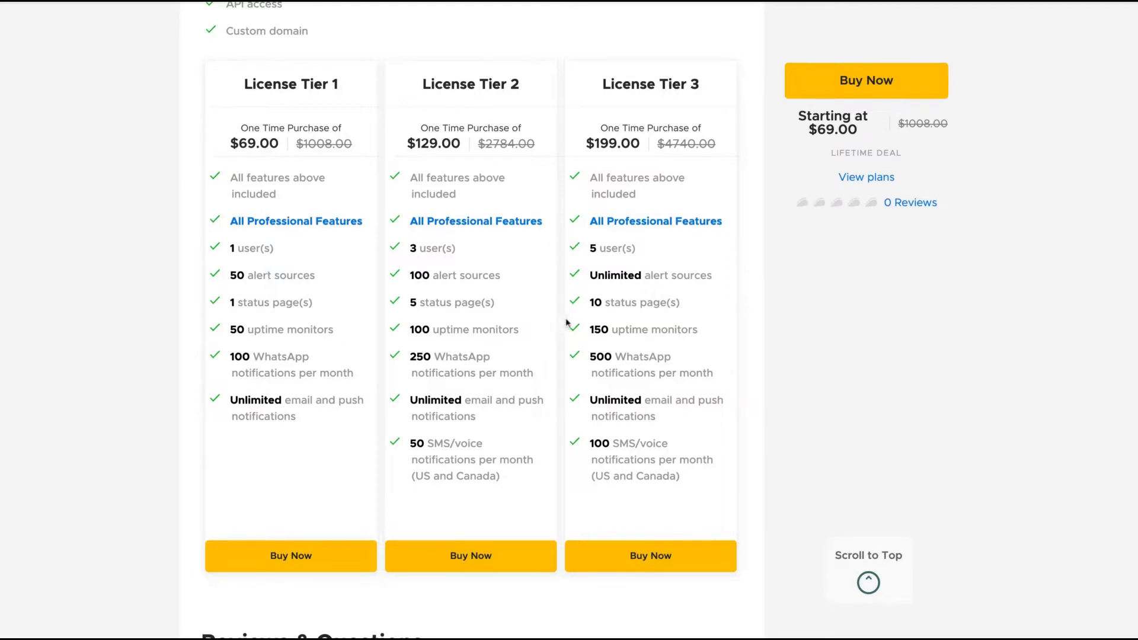
mouse_move(474, 107)
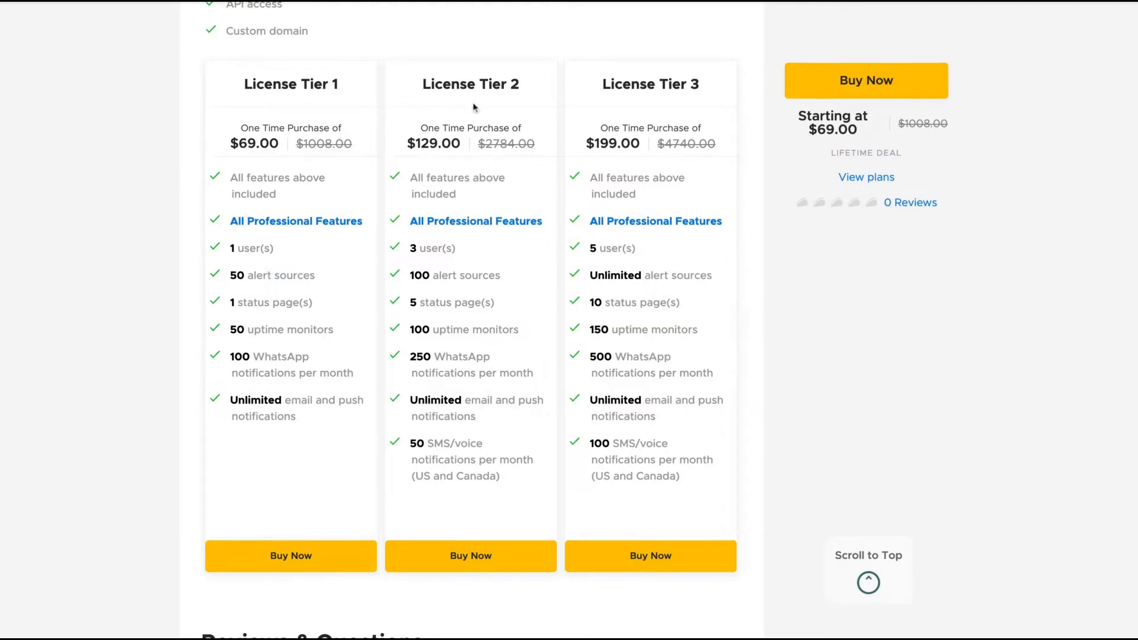
mouse_move(516, 482)
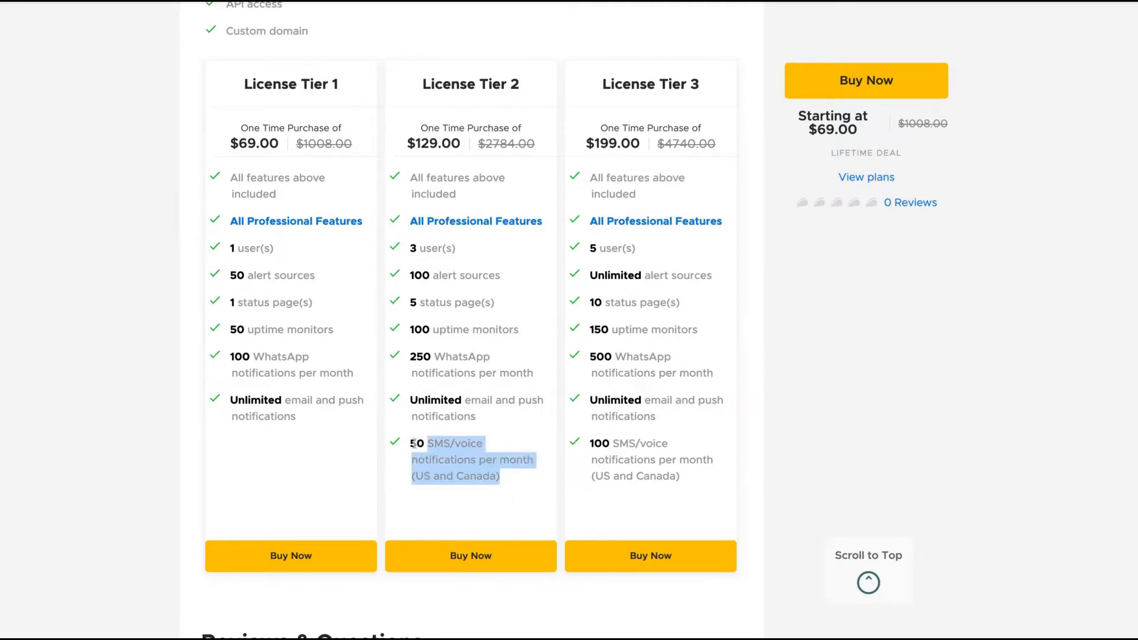
Highlight and deselect the tiers' feature text, then scroll back up.
left_click(670, 207)
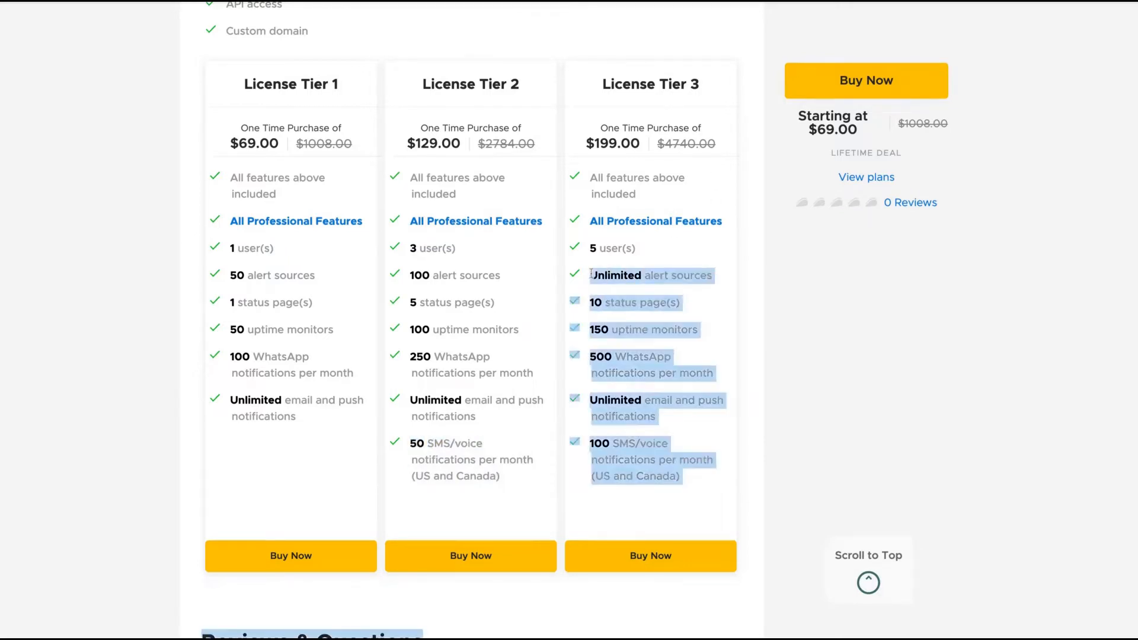
left_click(540, 470)
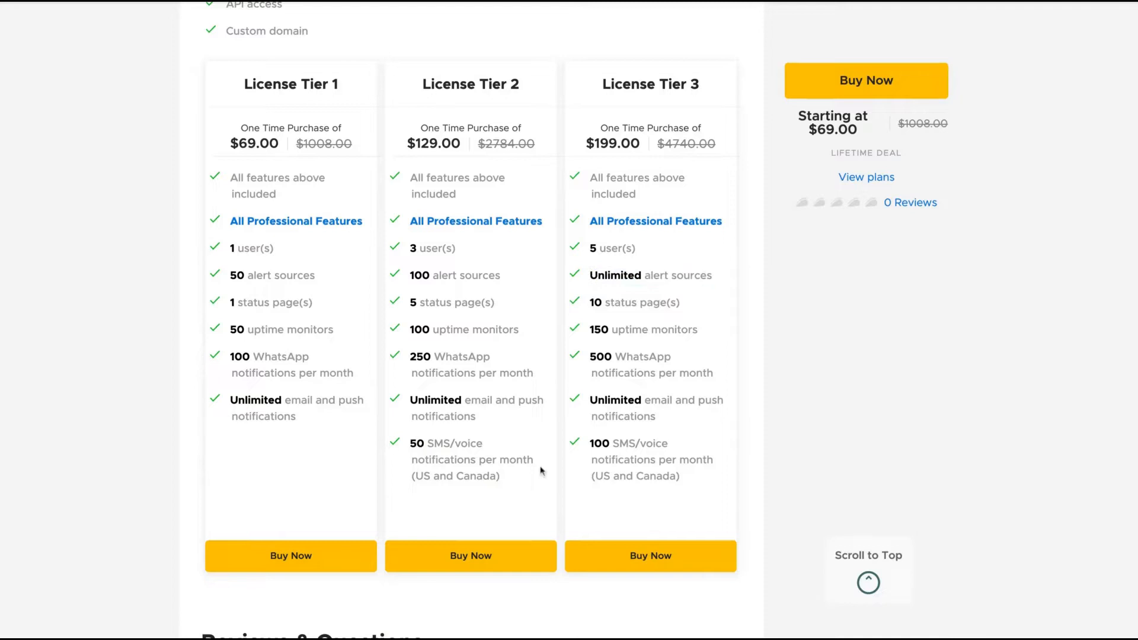
mouse_move(420, 174)
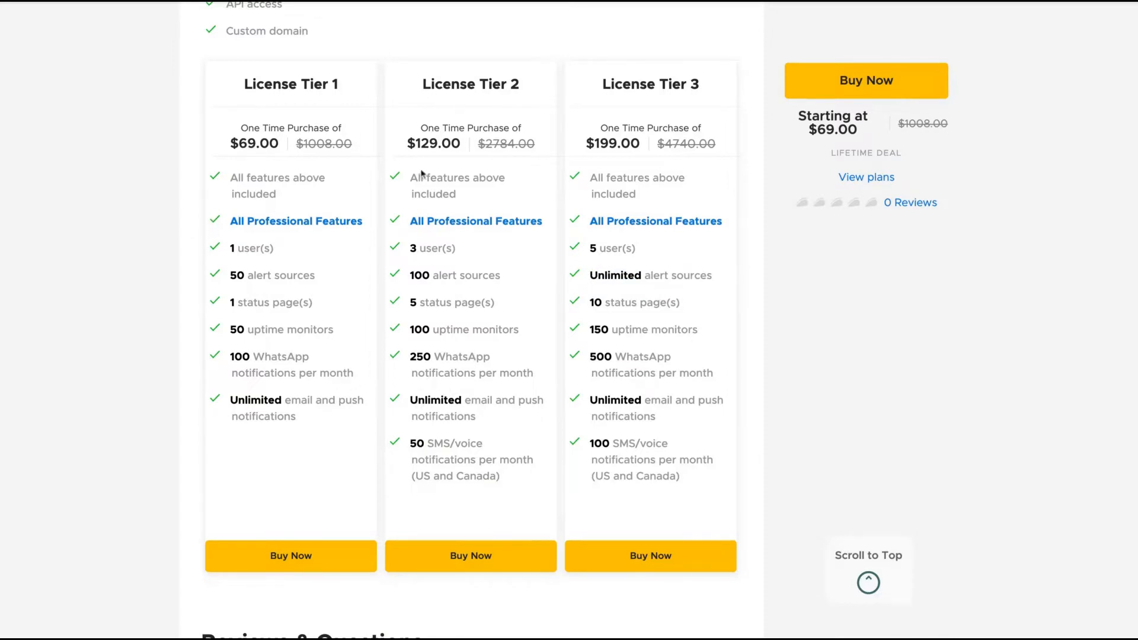
mouse_move(507, 353)
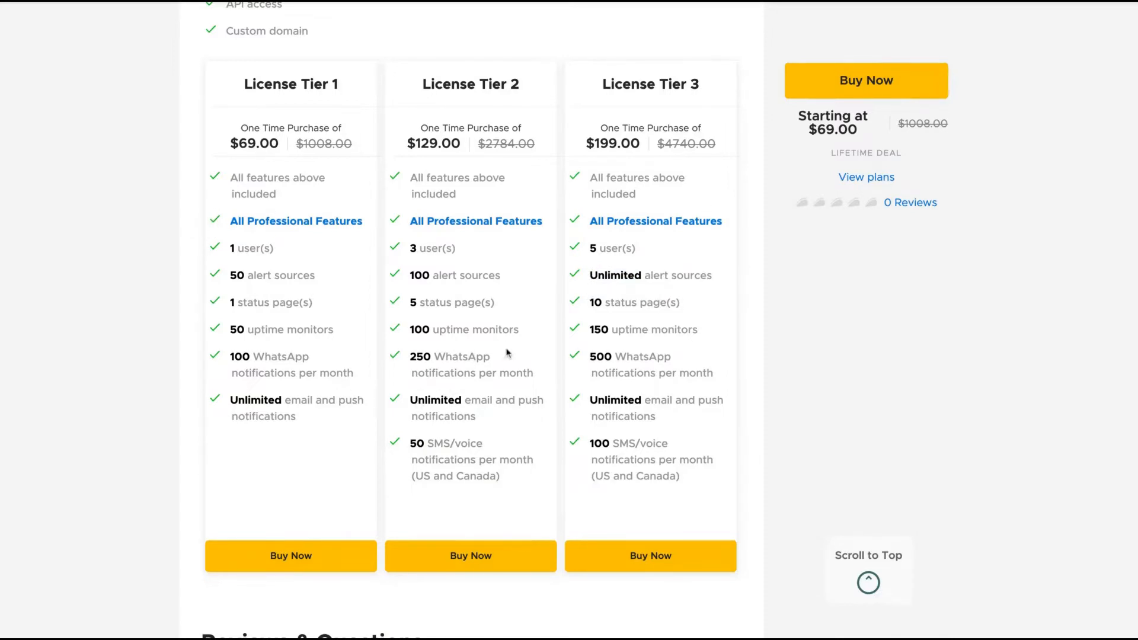
scroll("up", 3)
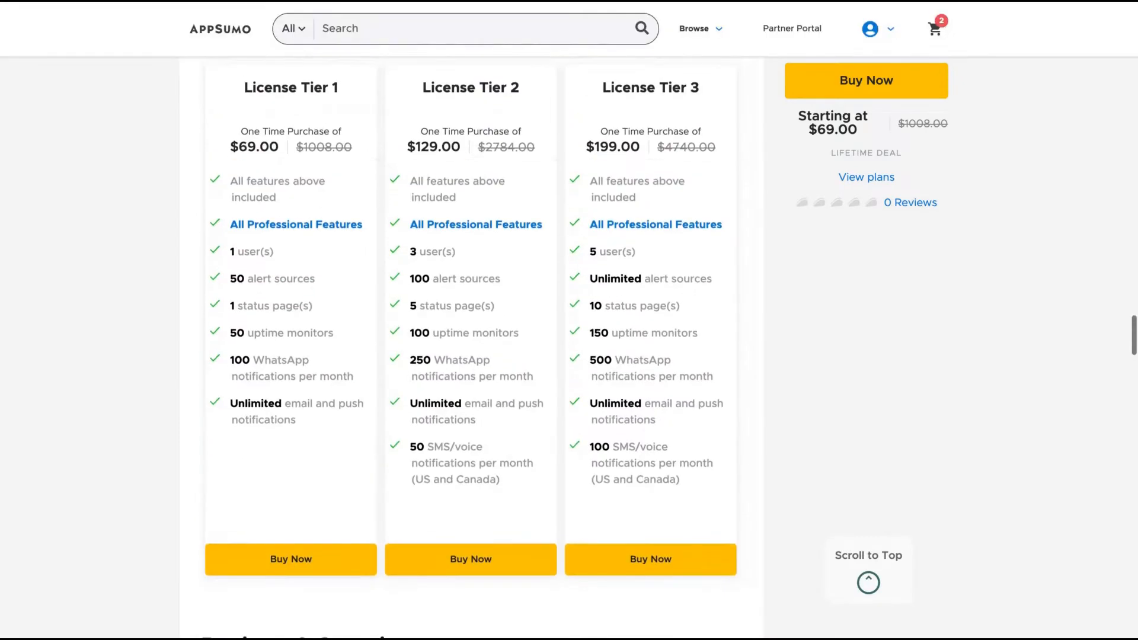
scroll("up", 3)
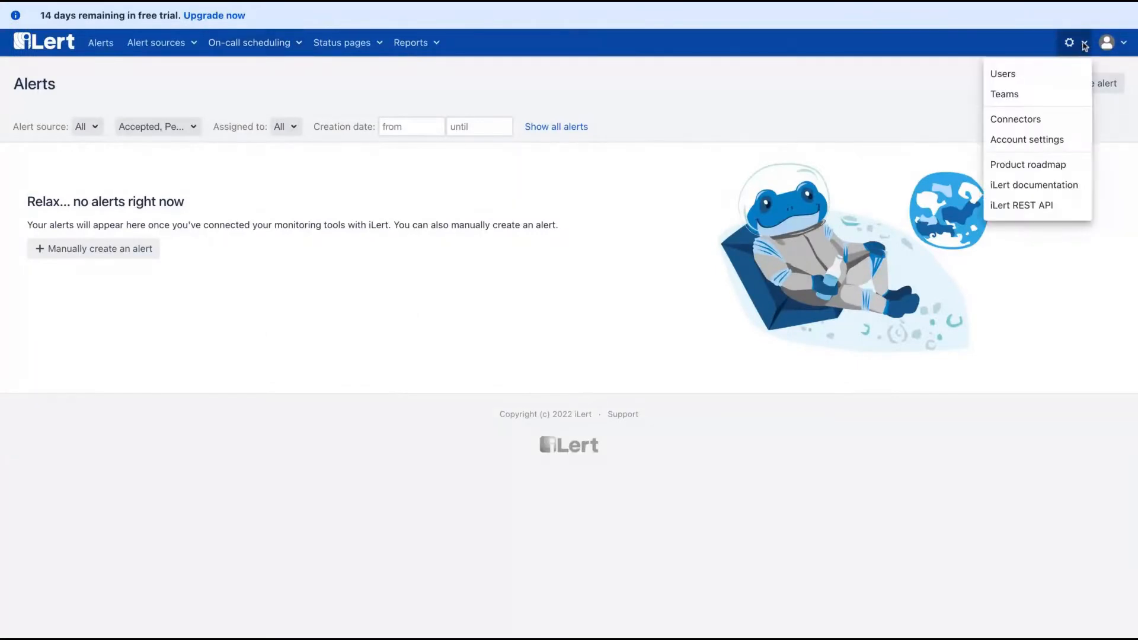
View the Settings Users list and the blank Create user form.
left_click(1003, 73)
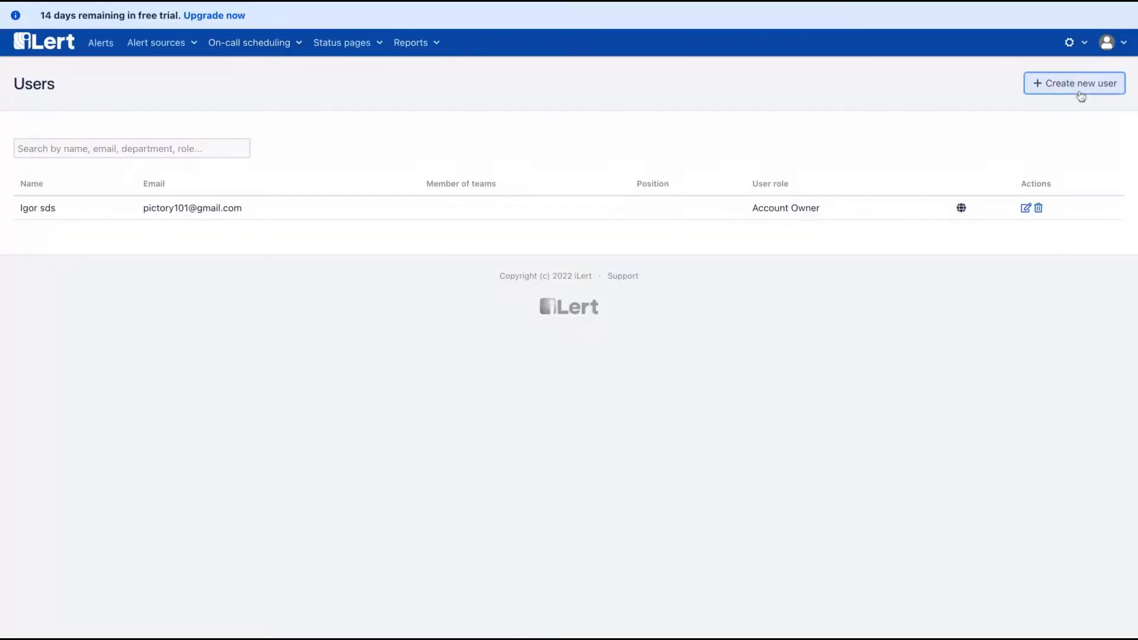
left_click(1074, 83)
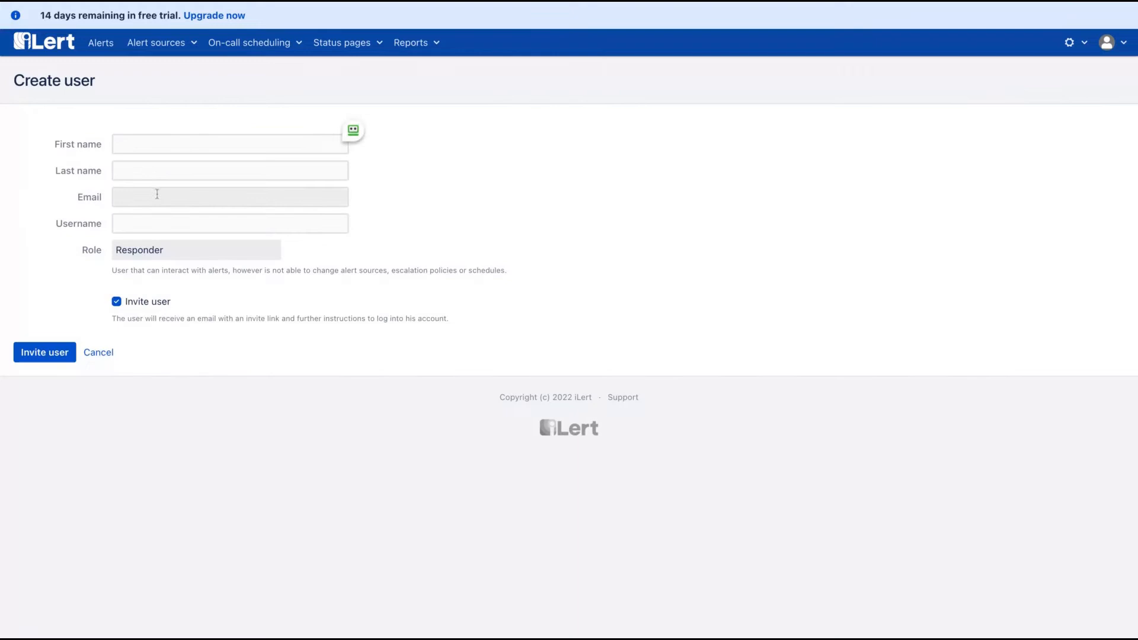
left_click(45, 352)
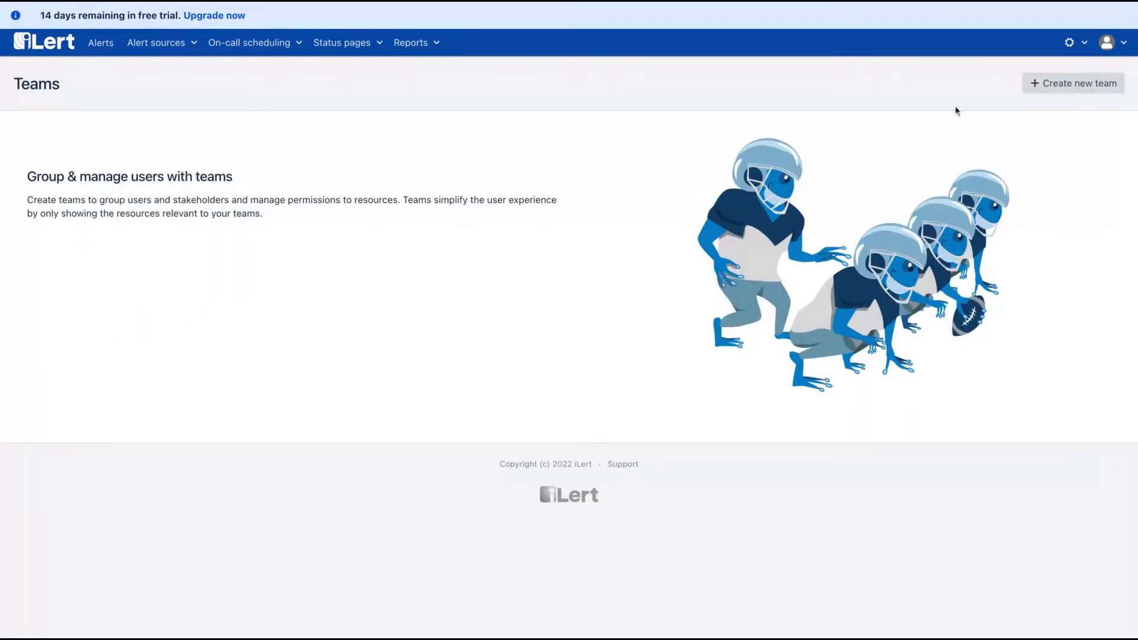
mouse_move(315, 213)
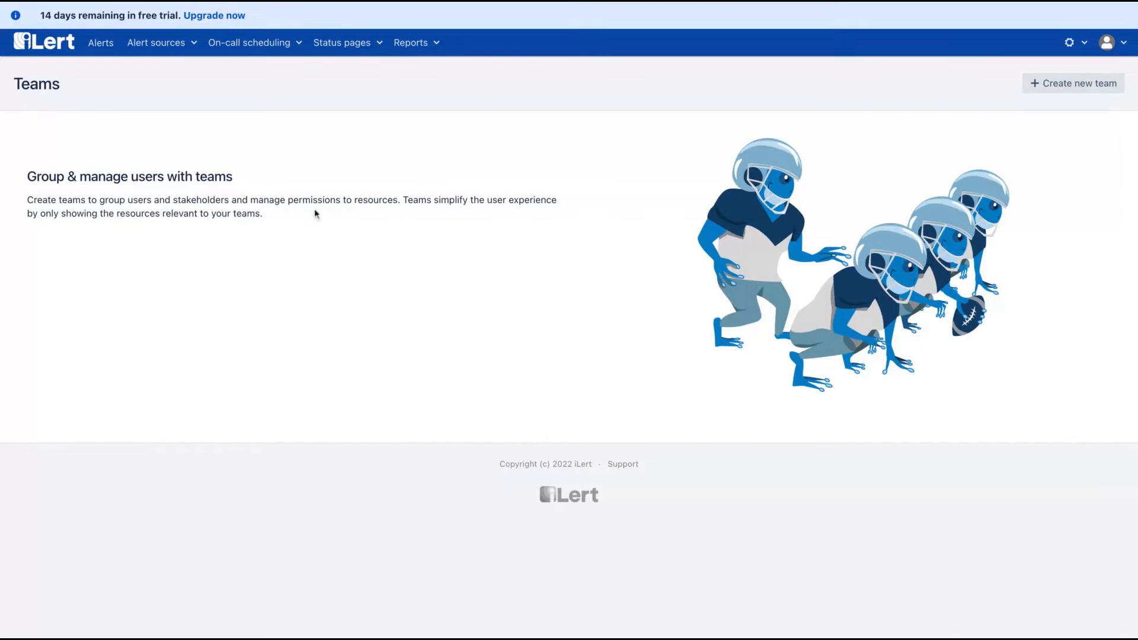
mouse_move(579, 205)
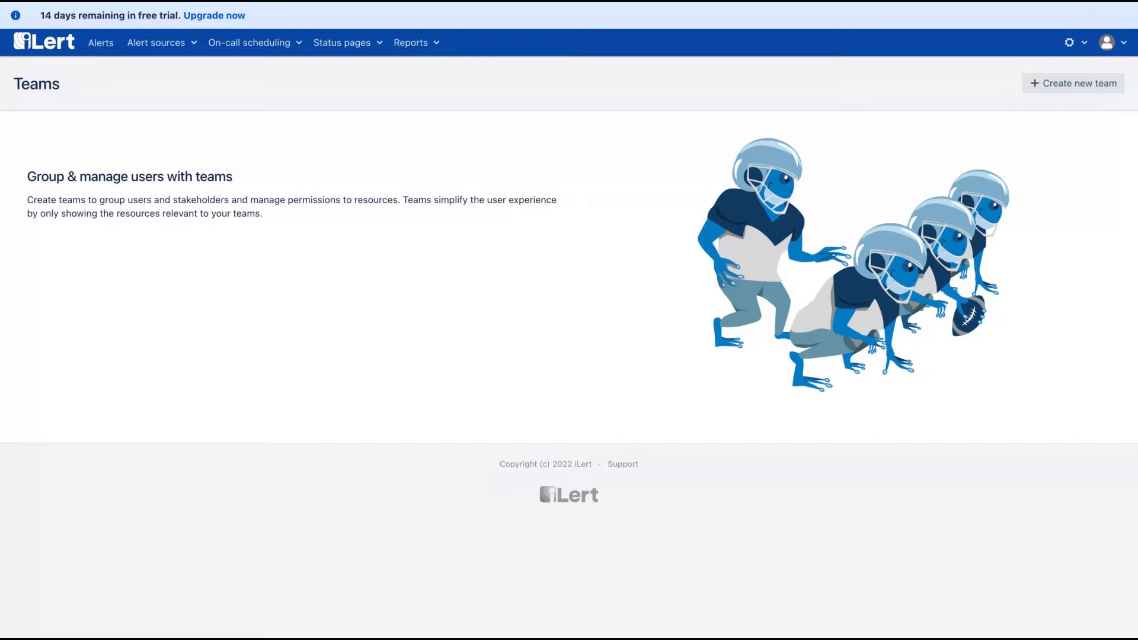
Open the gear settings dropdown on the Teams page.
left_click(1070, 42)
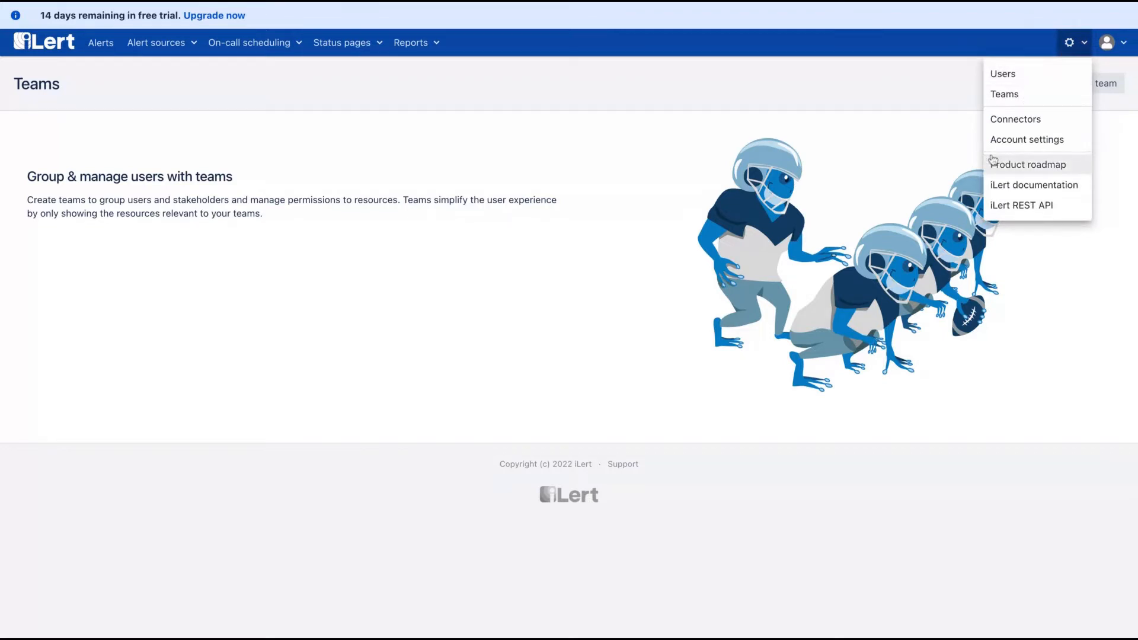
Browse the Create connector type list, then the account timezone options (America/Sao_Paulo).
left_click(1015, 119)
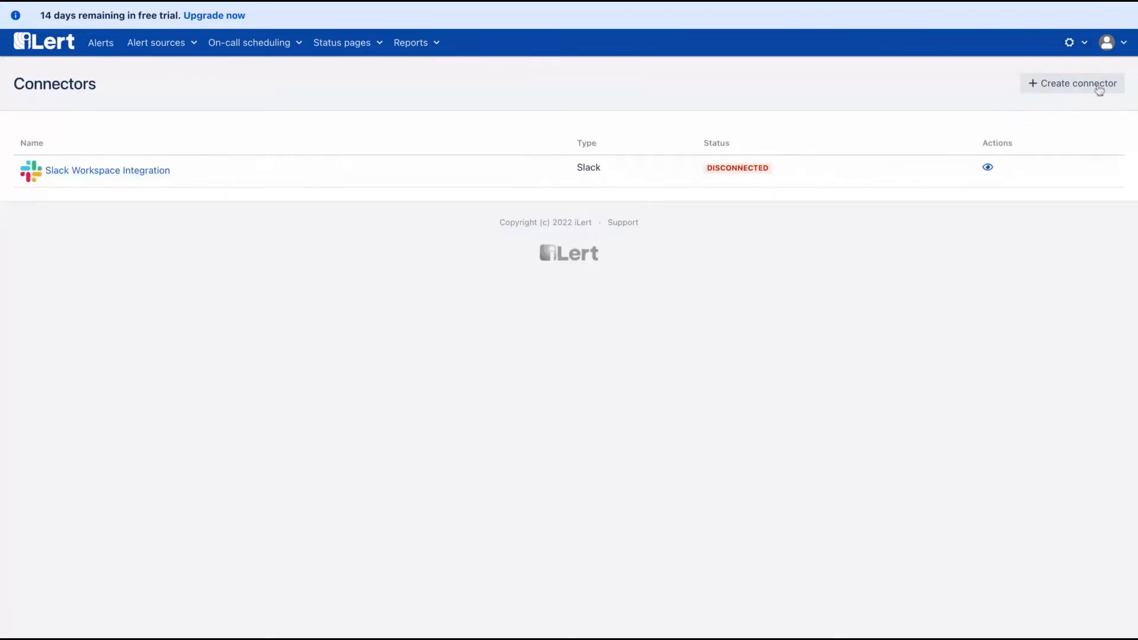
left_click(1071, 83)
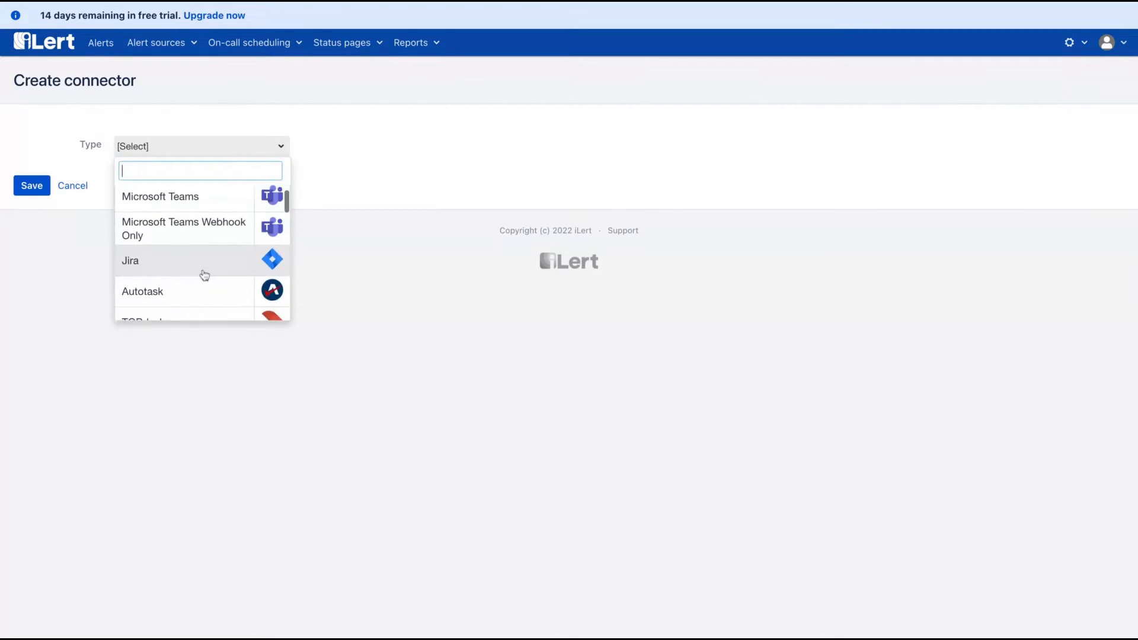
scroll("down", 3)
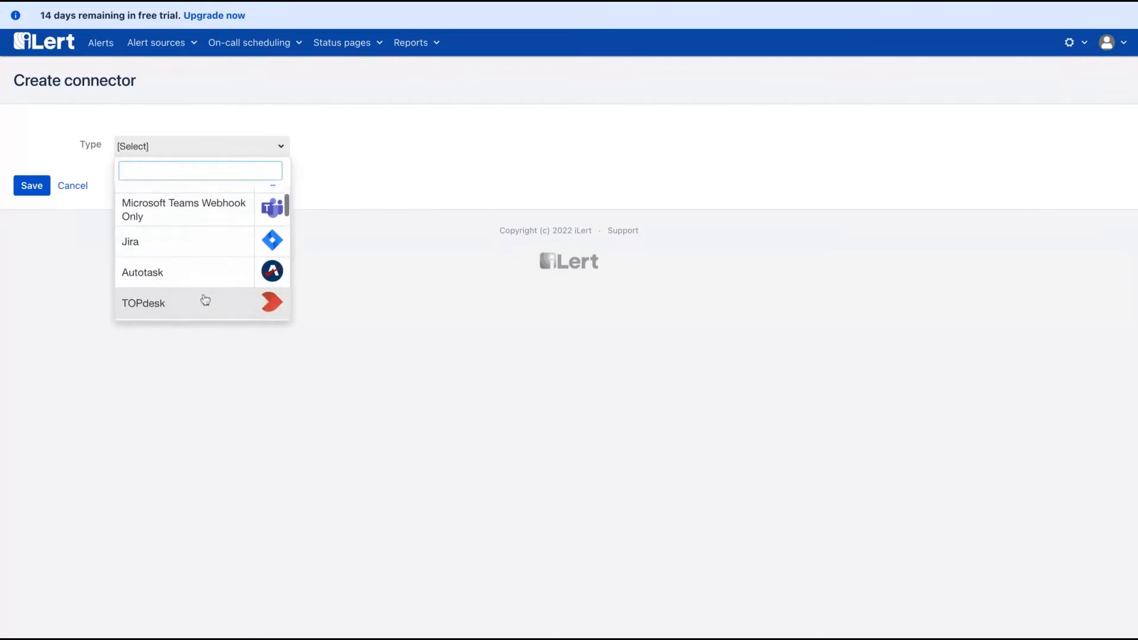
scroll("down", 3)
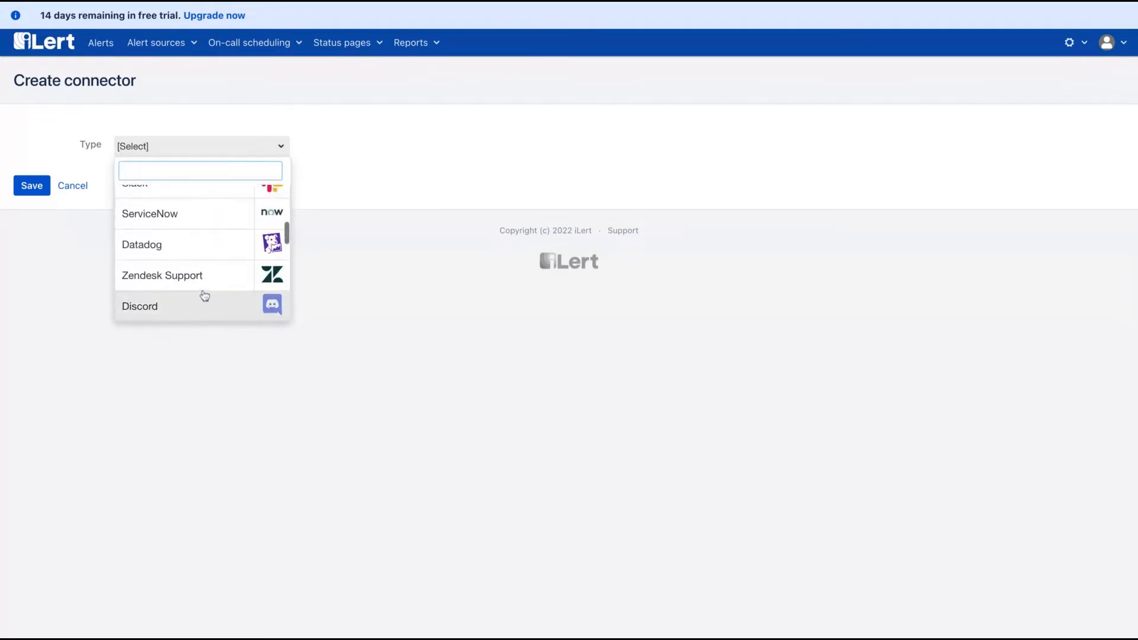
scroll("down", 3)
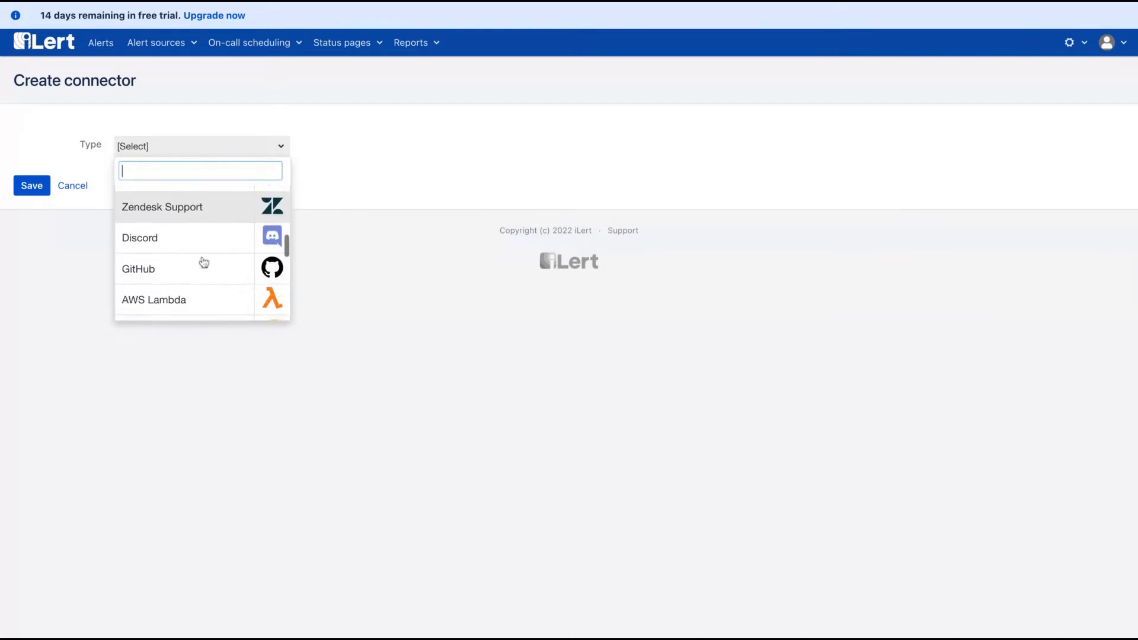
scroll("down", 3)
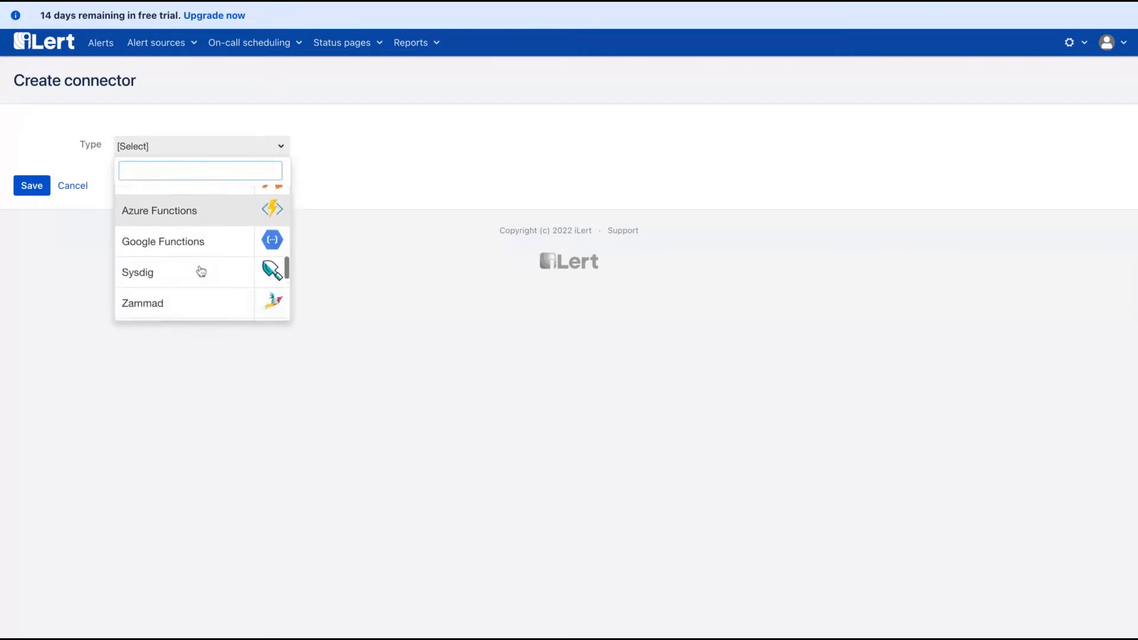
scroll("up", 3)
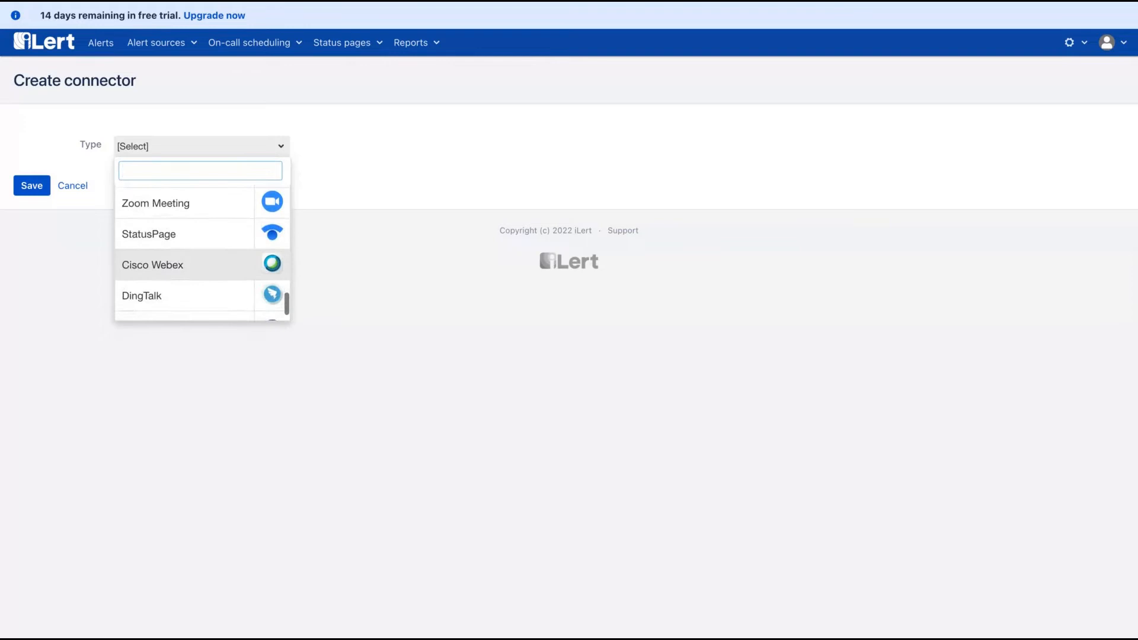
left_click(695, 284)
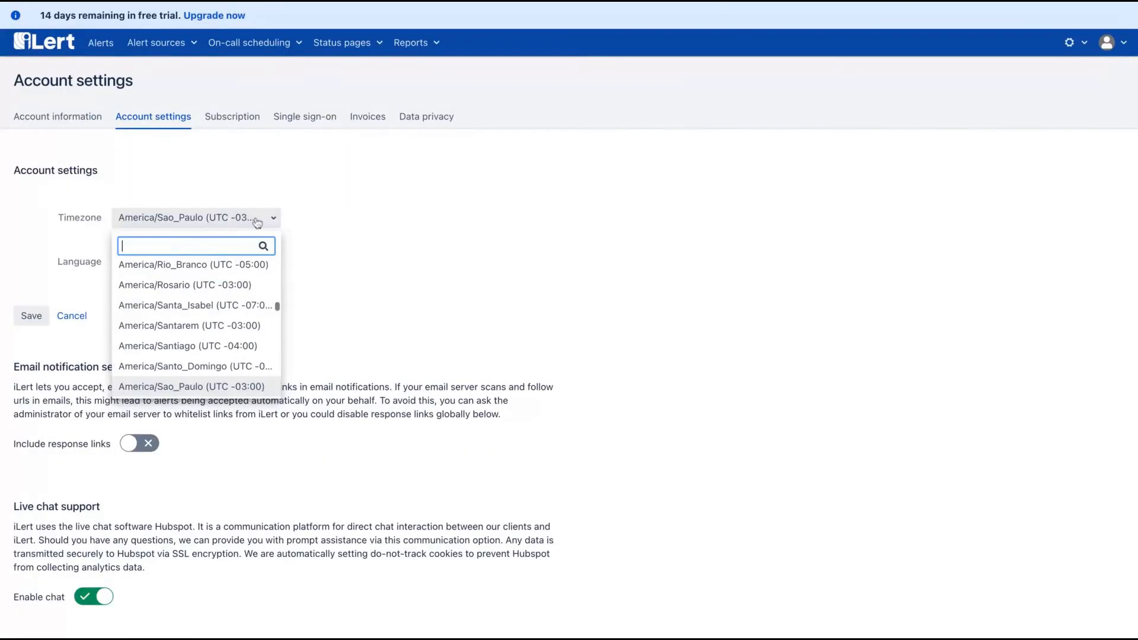
left_click(100, 42)
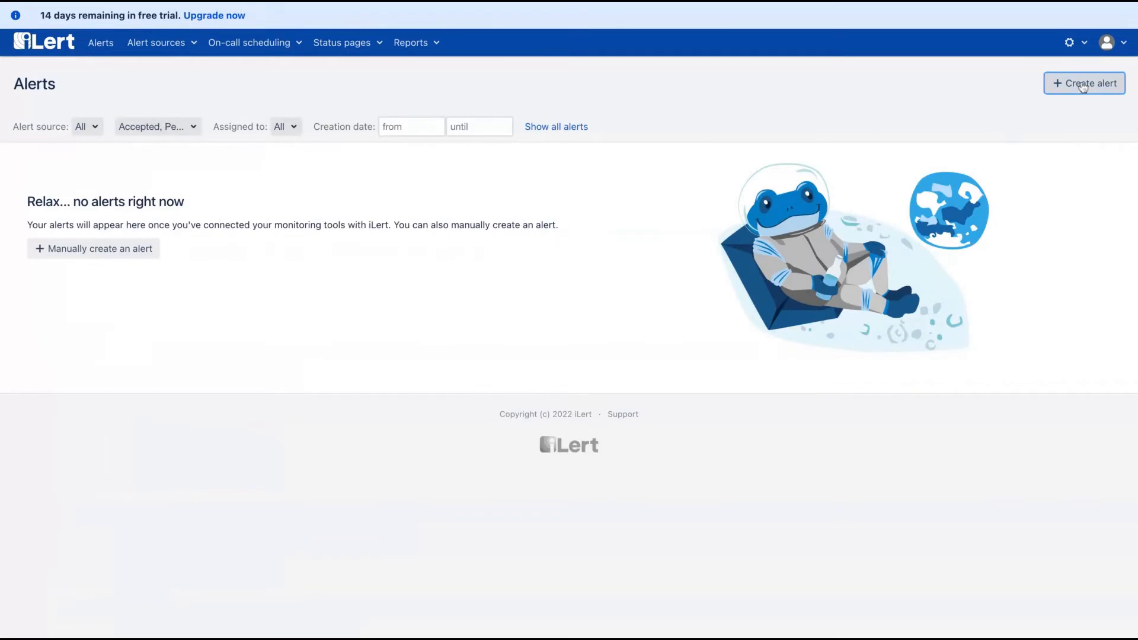
Open Alert sources > Uptime monitors from the Alerts page.
left_click(1083, 83)
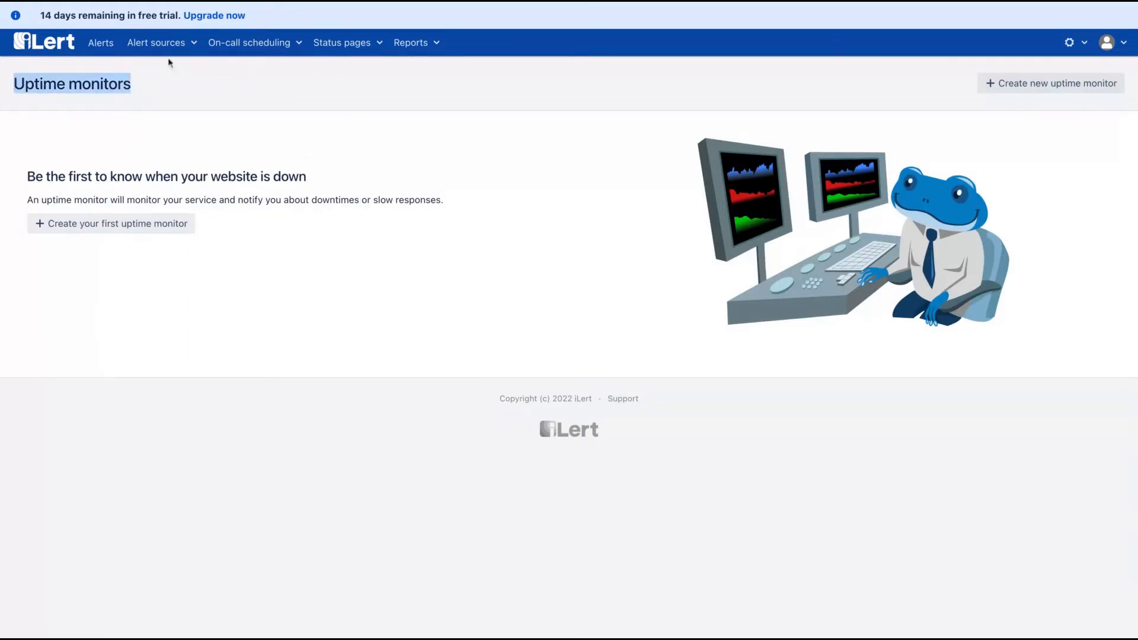
left_click(155, 42)
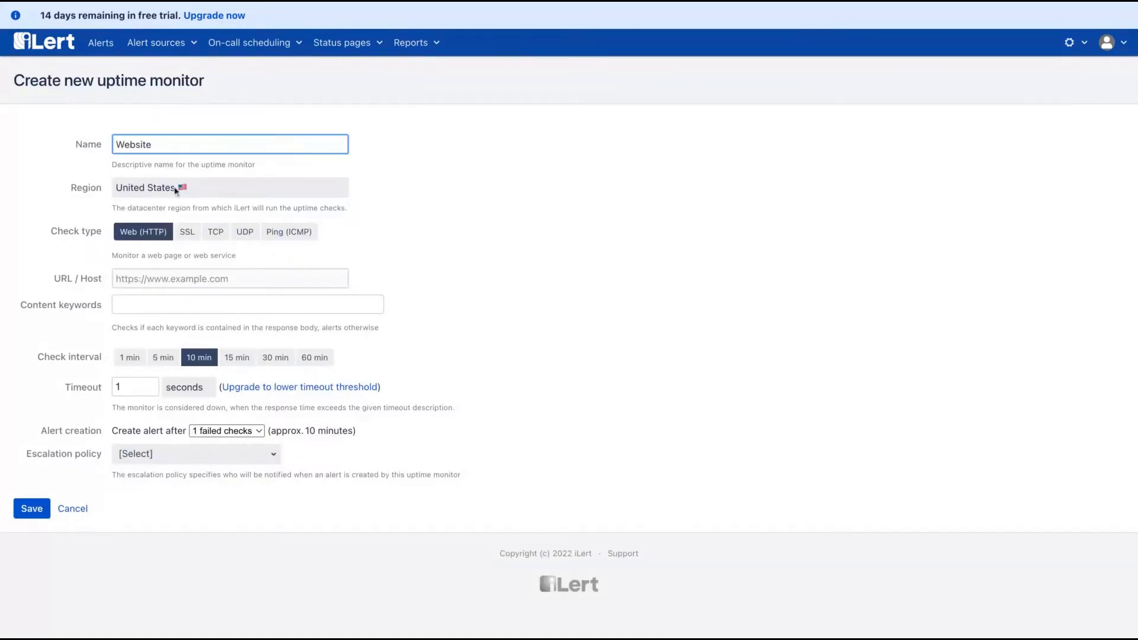
left_click(230, 187)
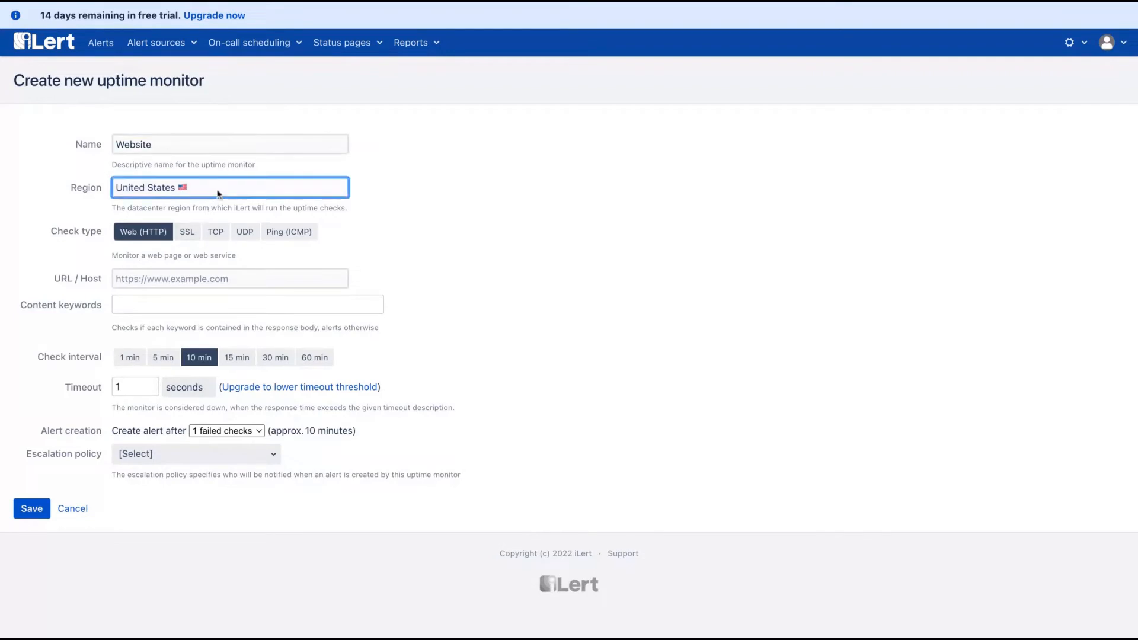
left_click(187, 232)
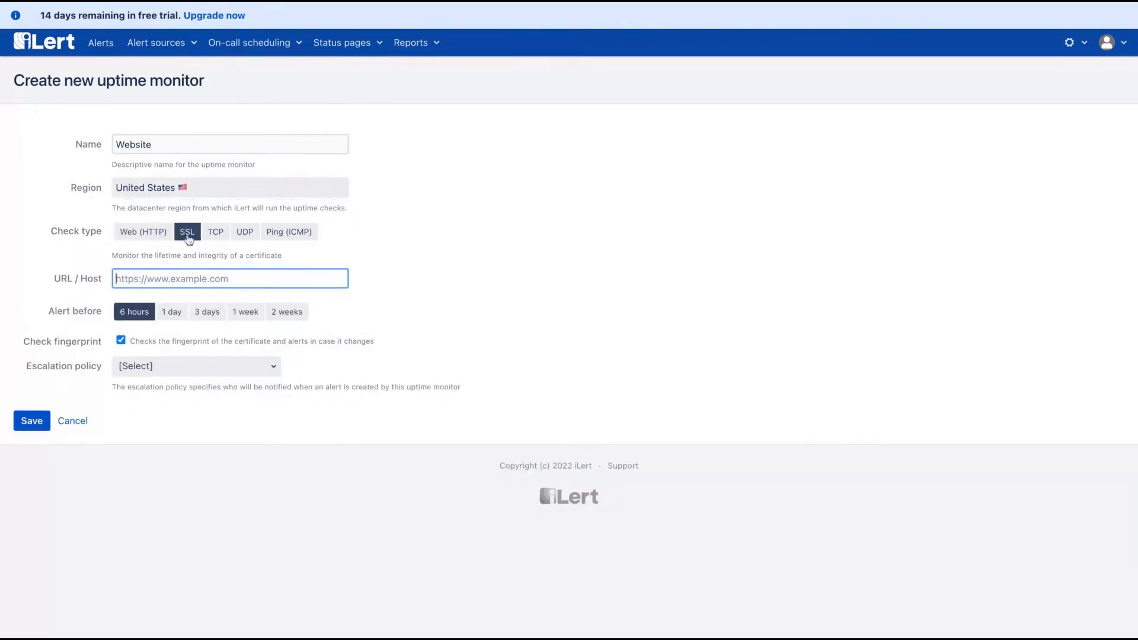
type("https")
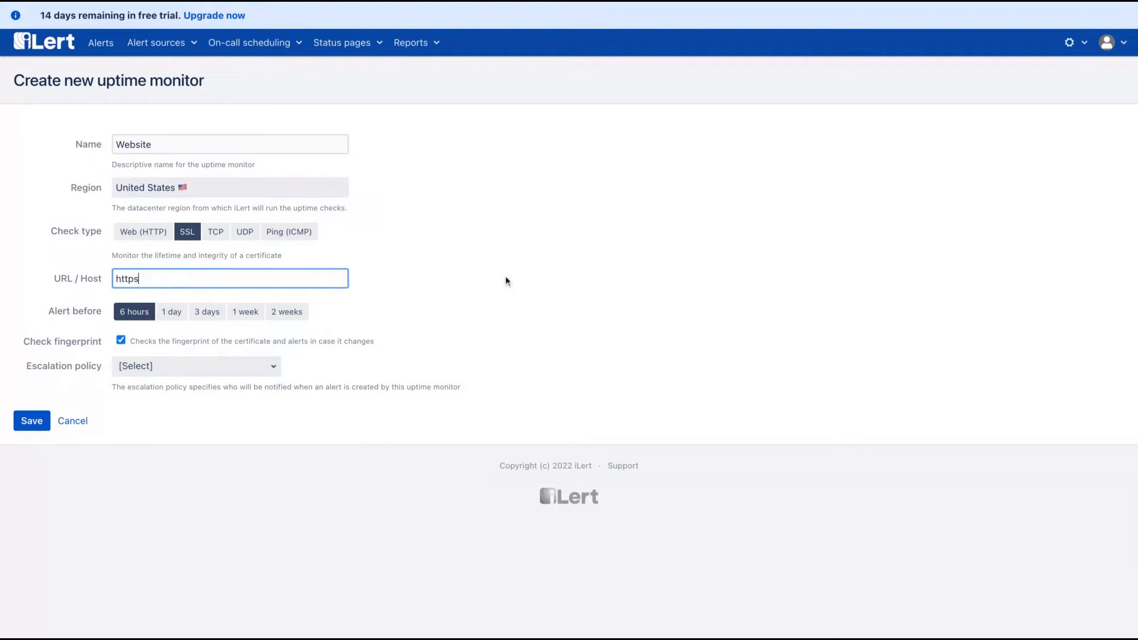
type("://direitonovo.co")
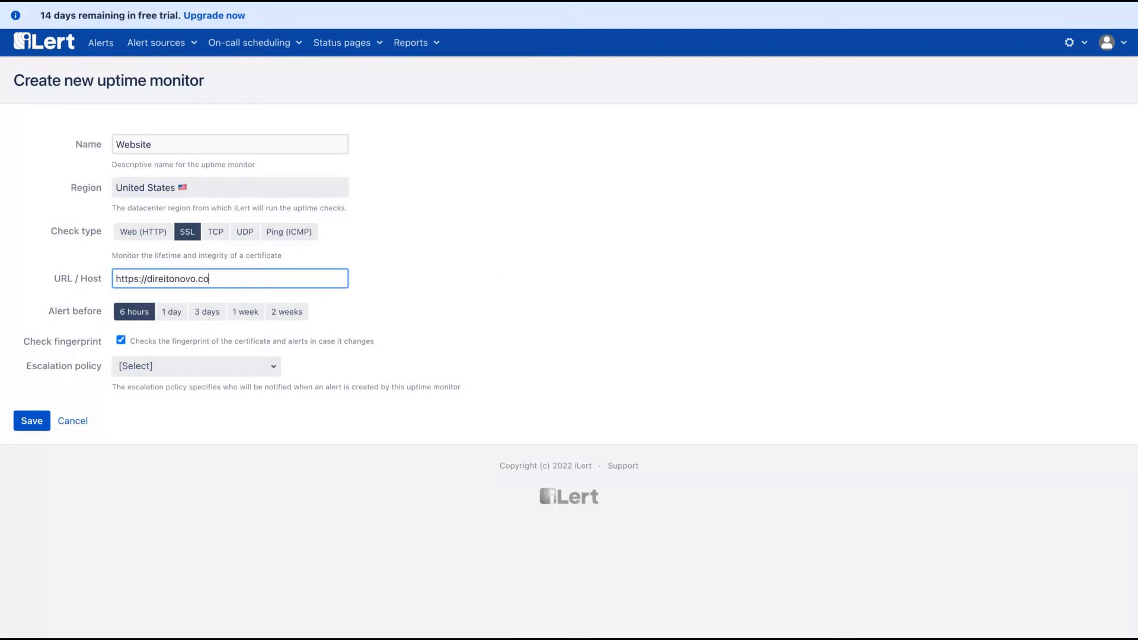
type("m")
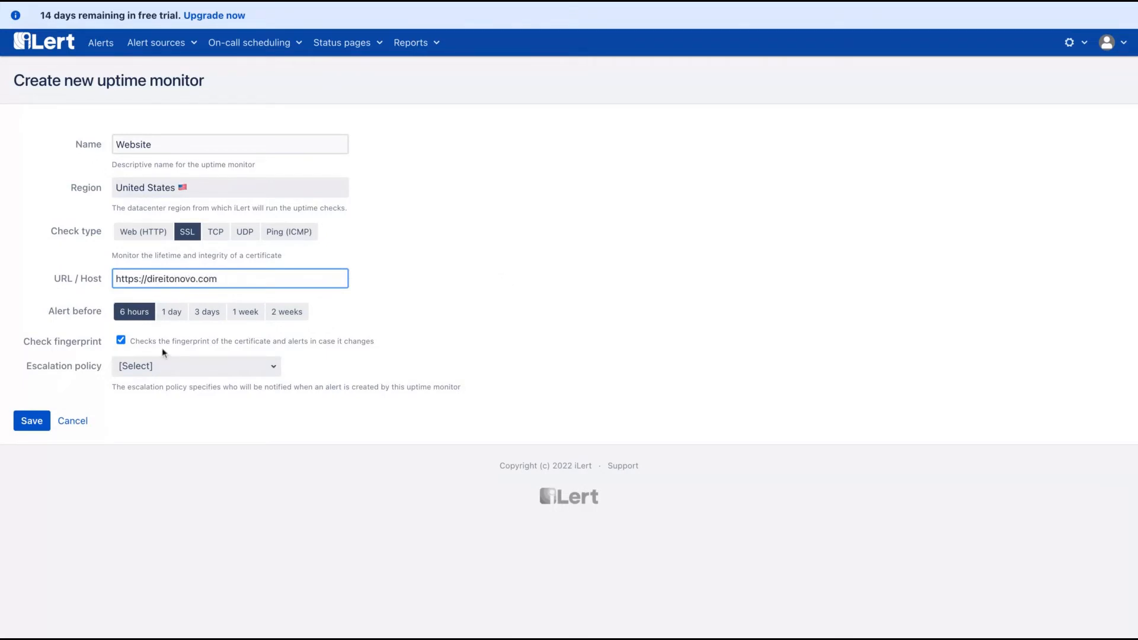
mouse_move(213, 320)
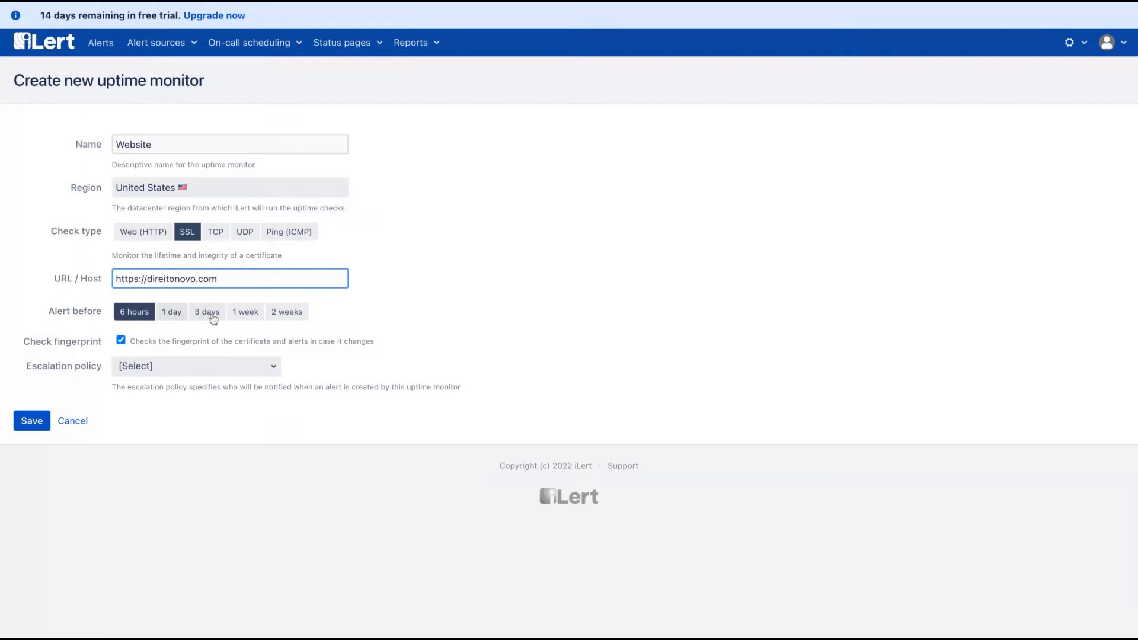
mouse_move(362, 369)
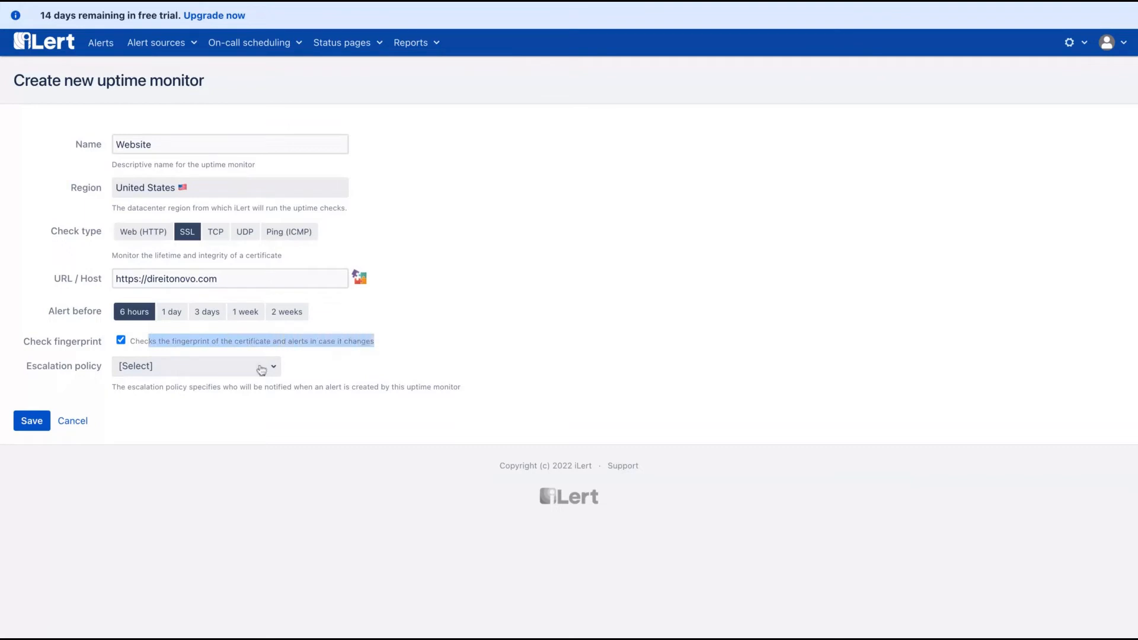
Assign the Default escalation policy and save the Website monitor.
left_click(195, 365)
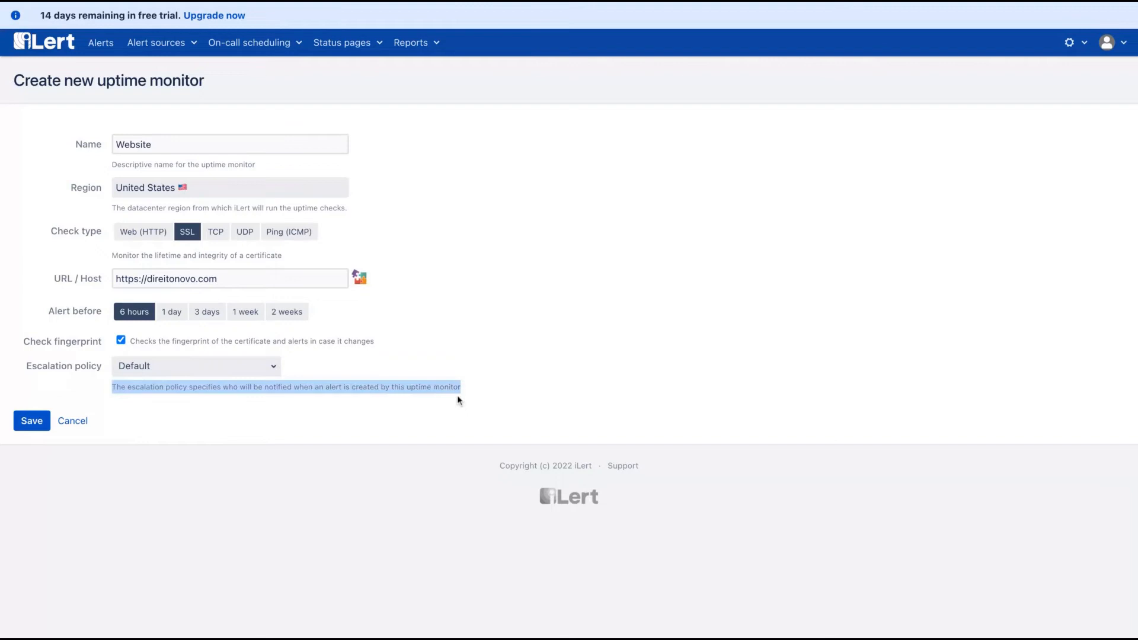
mouse_move(446, 368)
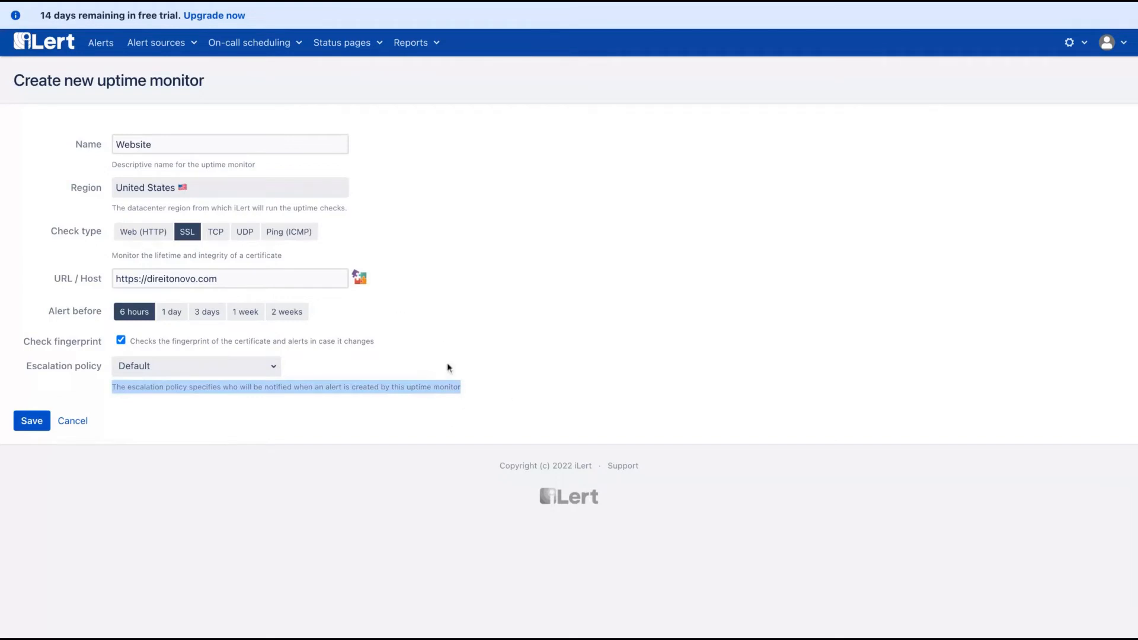
left_click(32, 420)
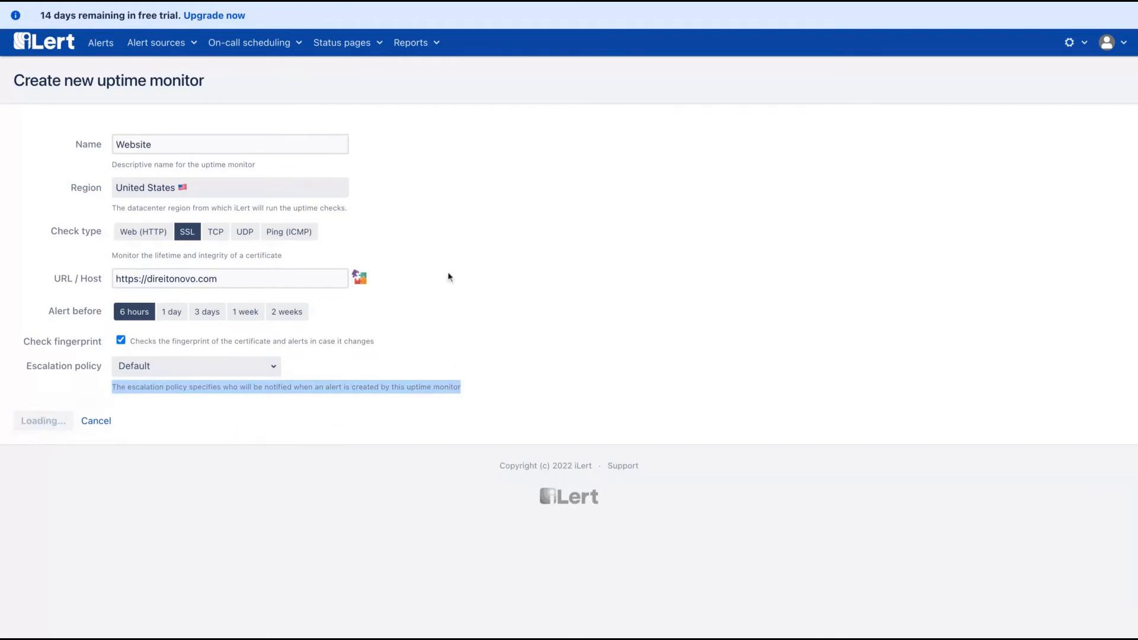
left_click(42, 421)
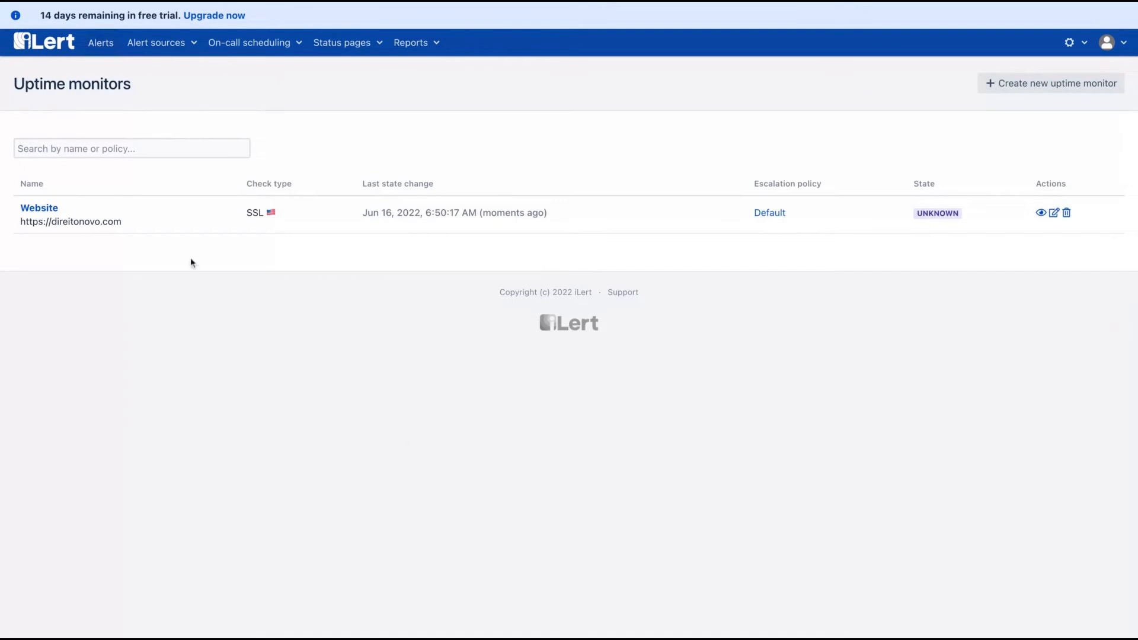
Review the empty Maintenance windows page, then open the June 2022 on-call shifts calendar.
left_click(155, 42)
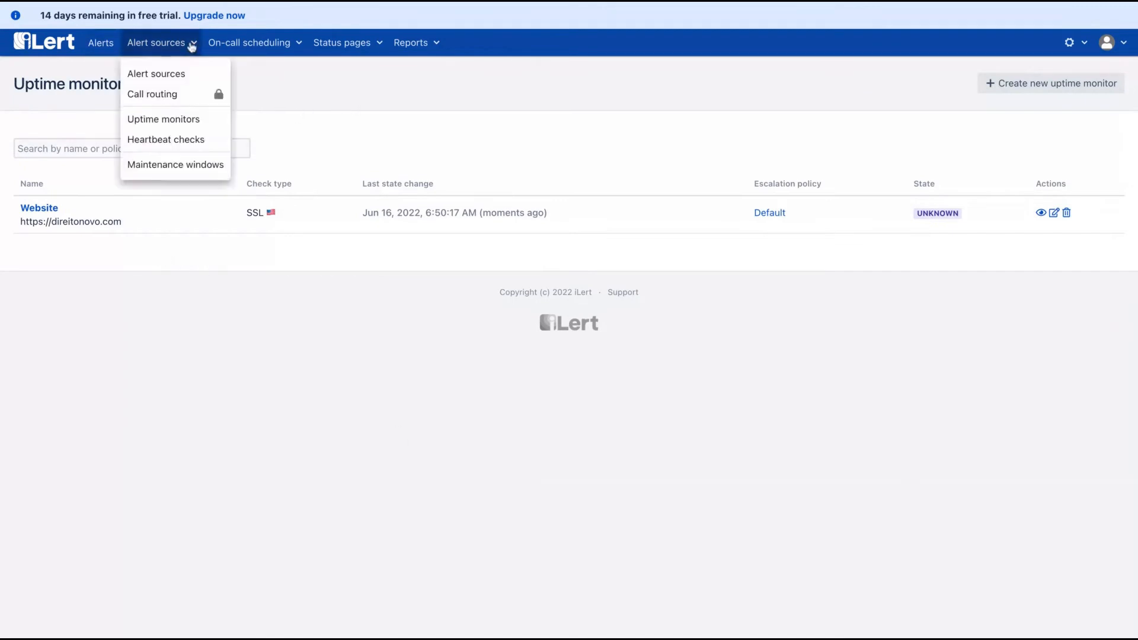
left_click(175, 164)
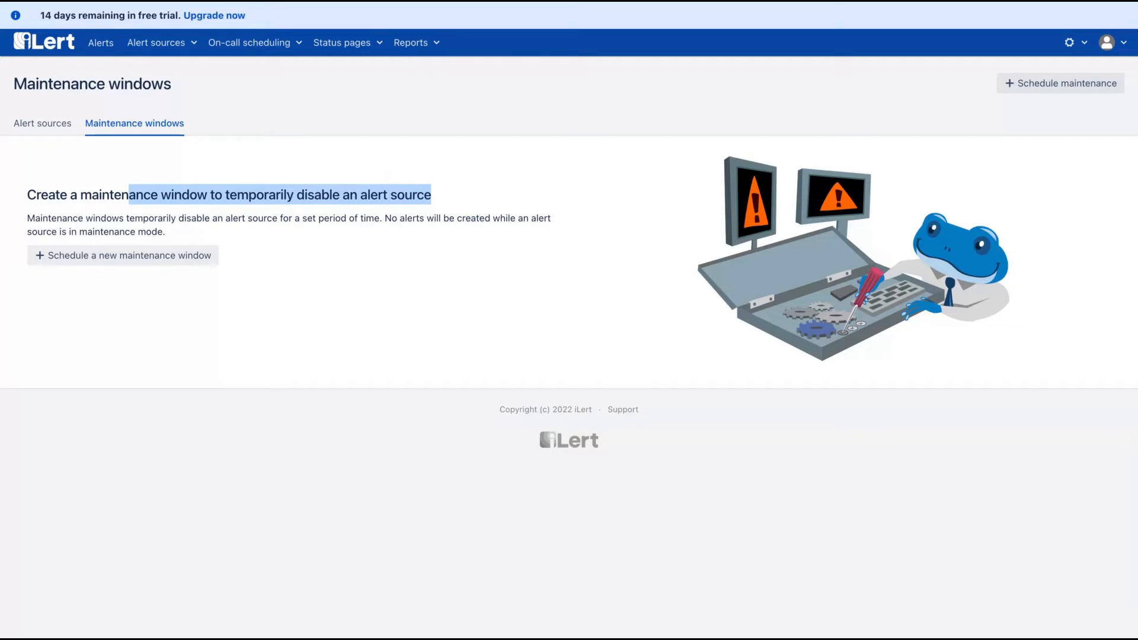
mouse_move(265, 255)
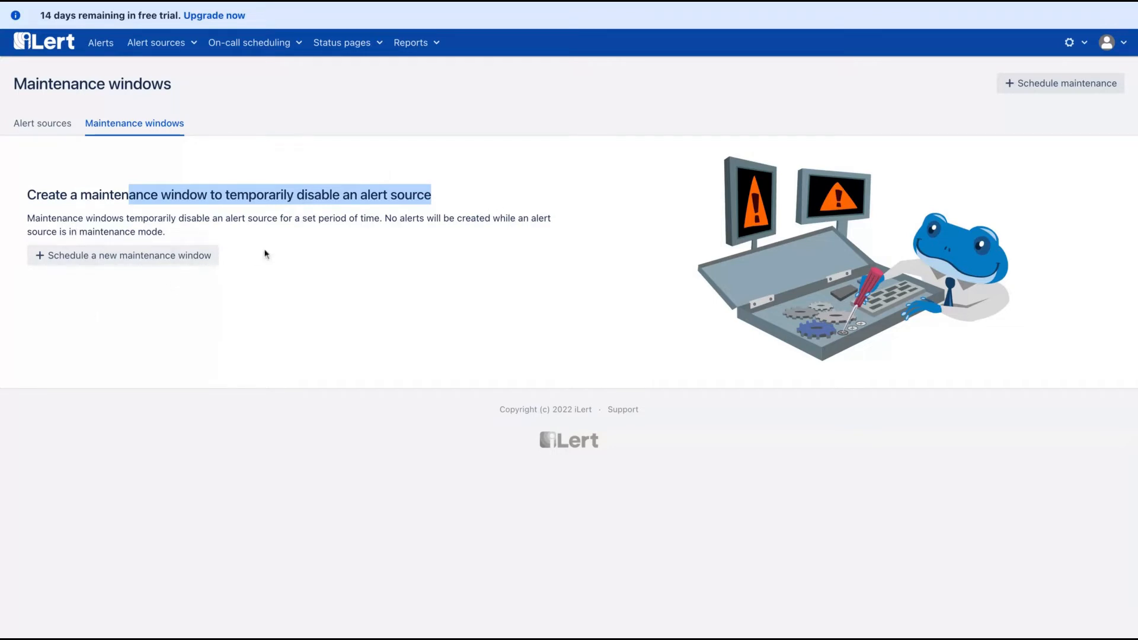
left_click(249, 42)
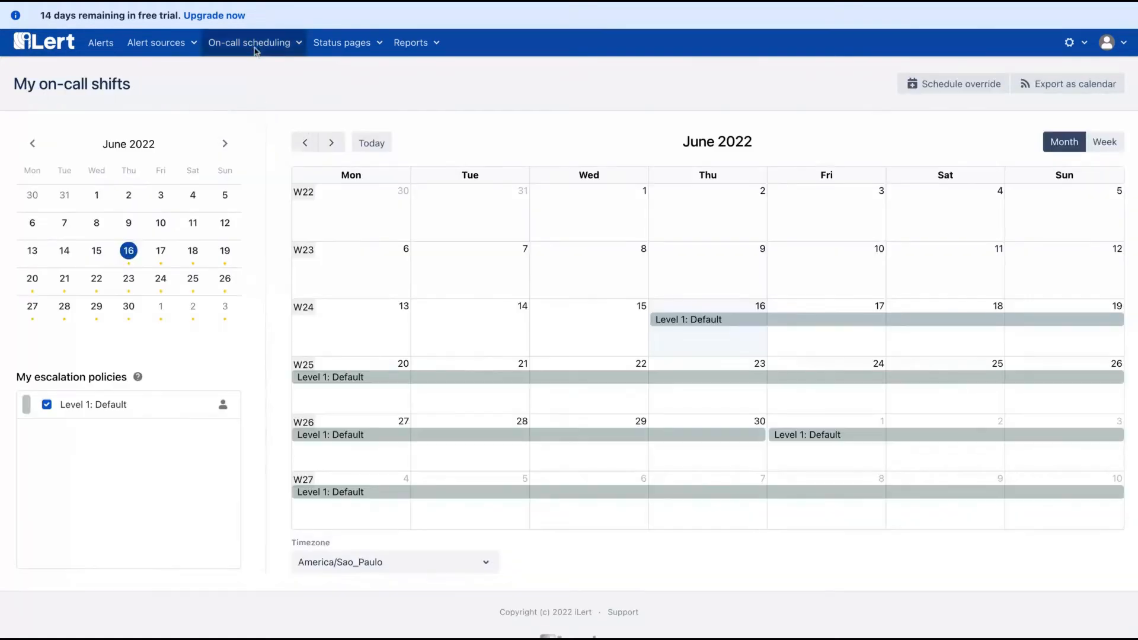
Open Escalation policies to review the Default policy used by E-Mail and Website.
left_click(248, 42)
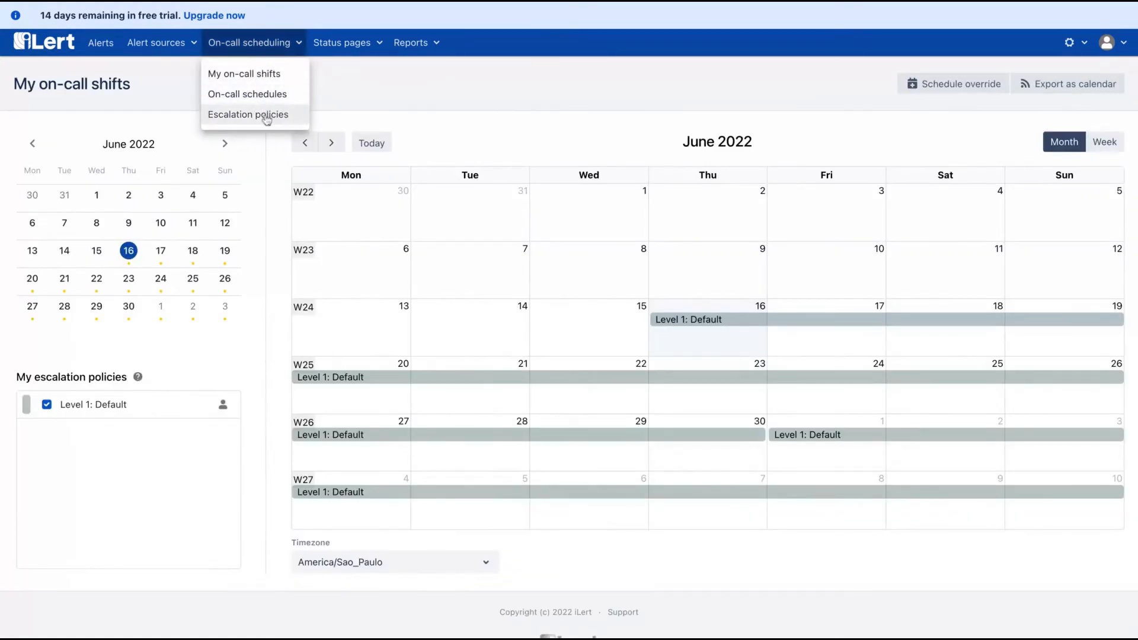
left_click(248, 114)
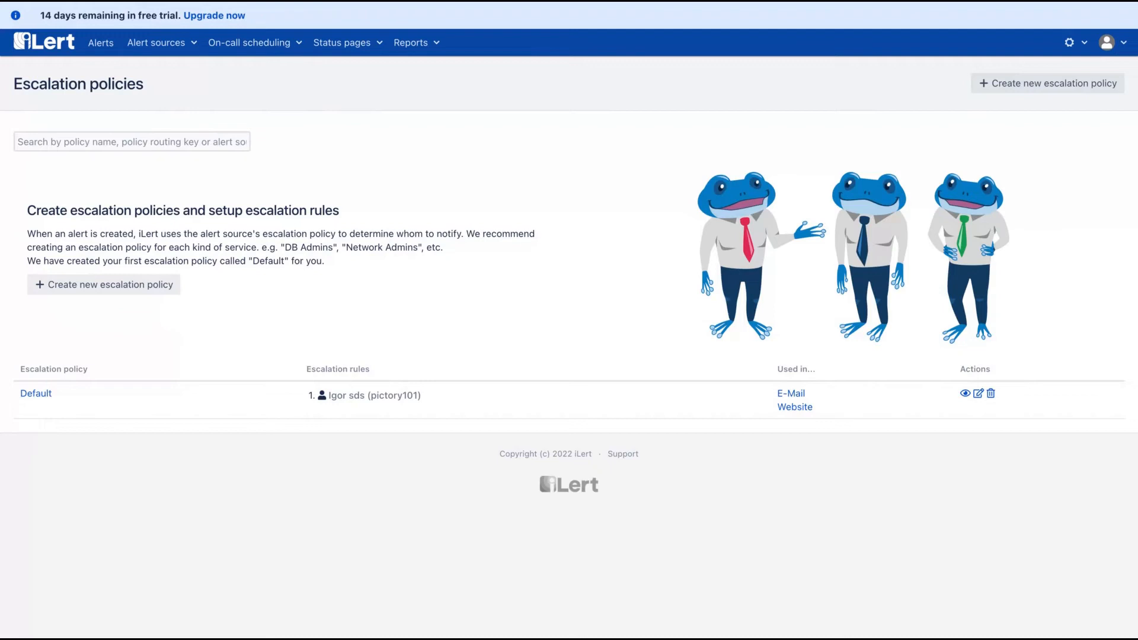
mouse_move(336, 133)
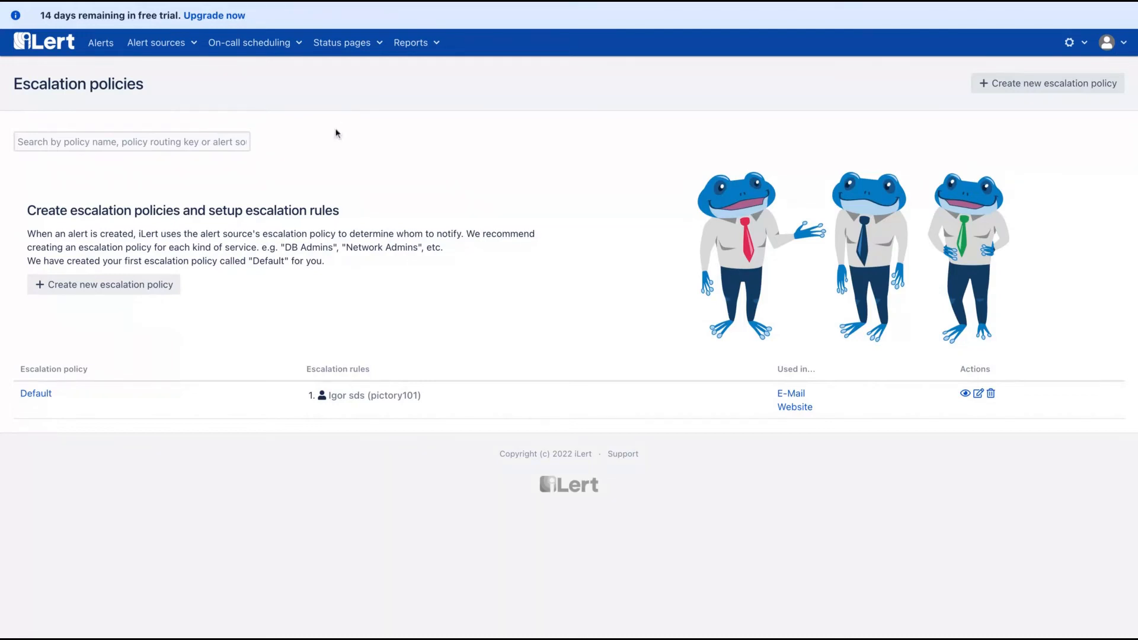
mouse_move(336, 132)
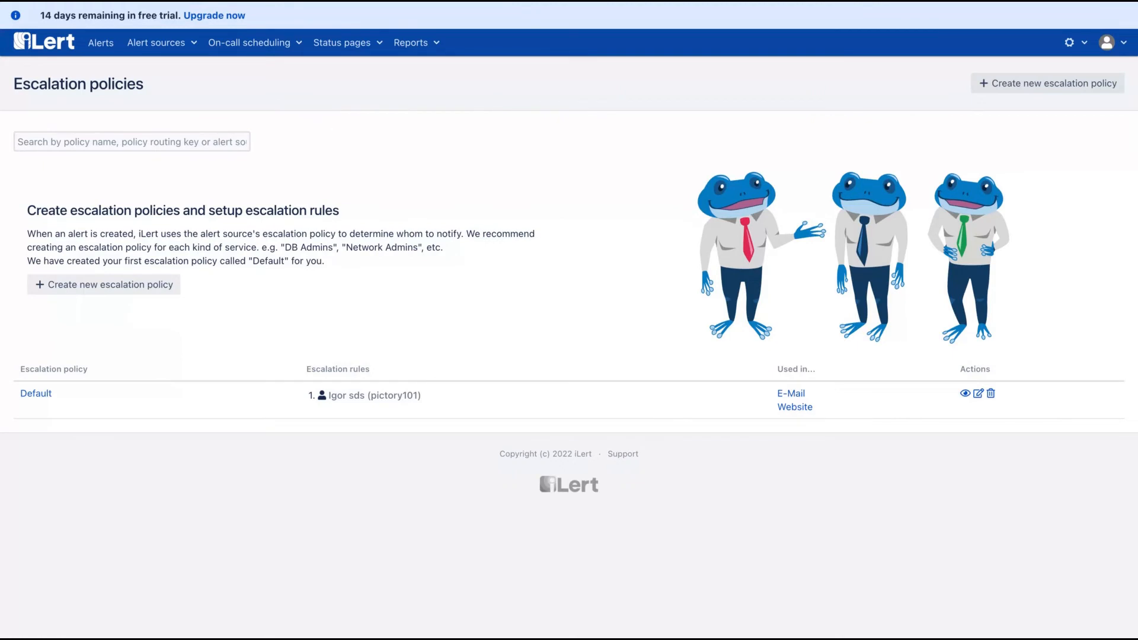
left_click(342, 42)
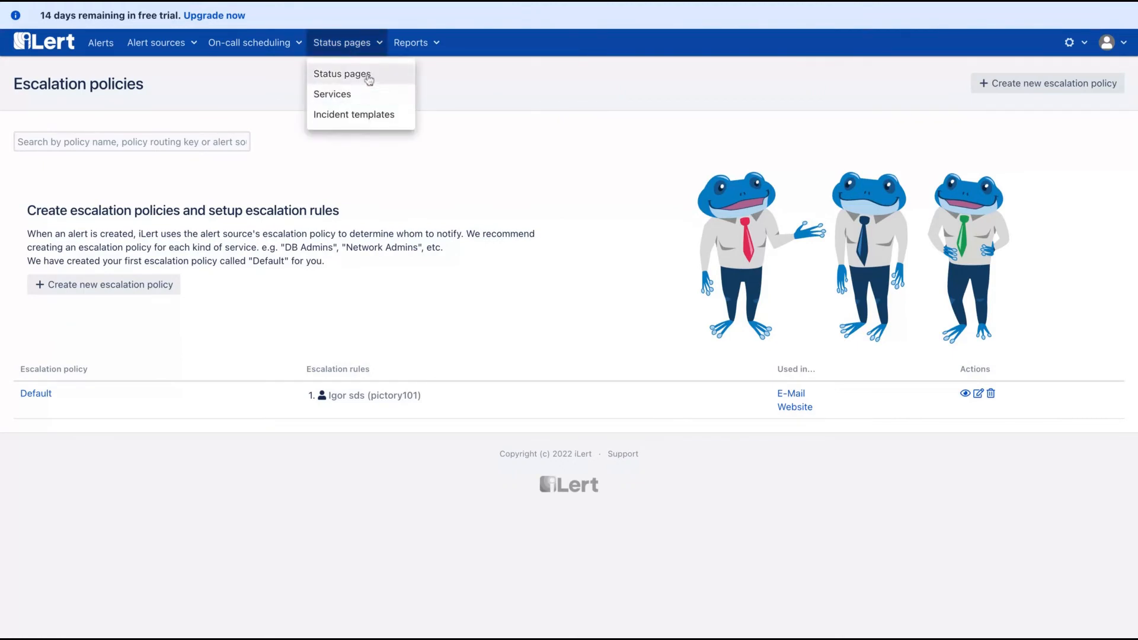
Enter page name dadadad and subdomain direitodadasa, step through Next, and save.
left_click(341, 73)
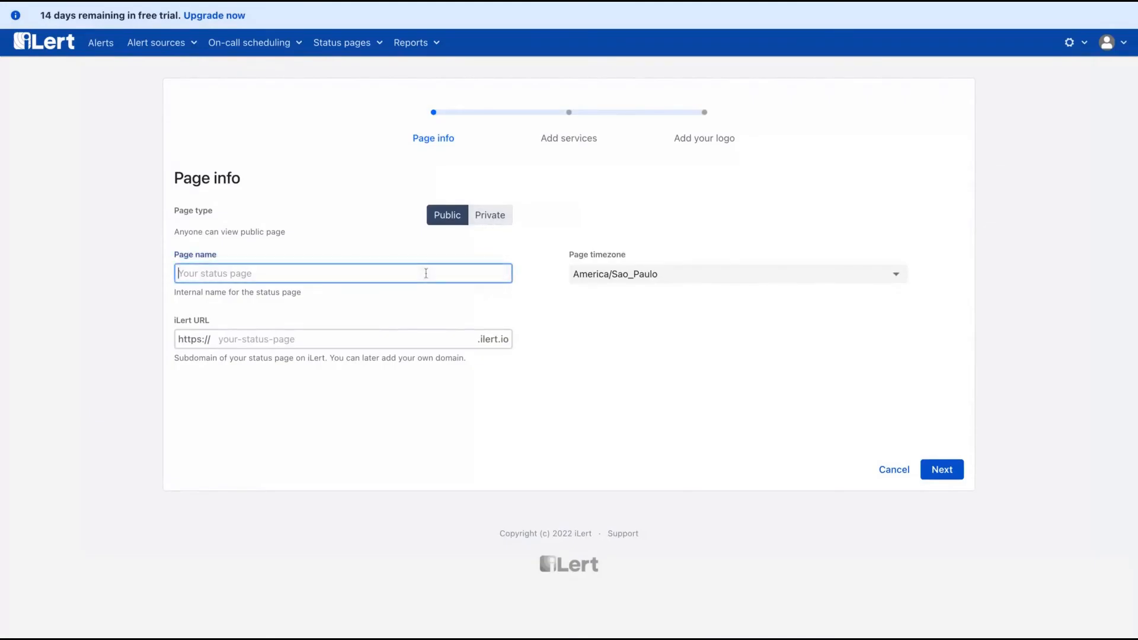
type("Direito")
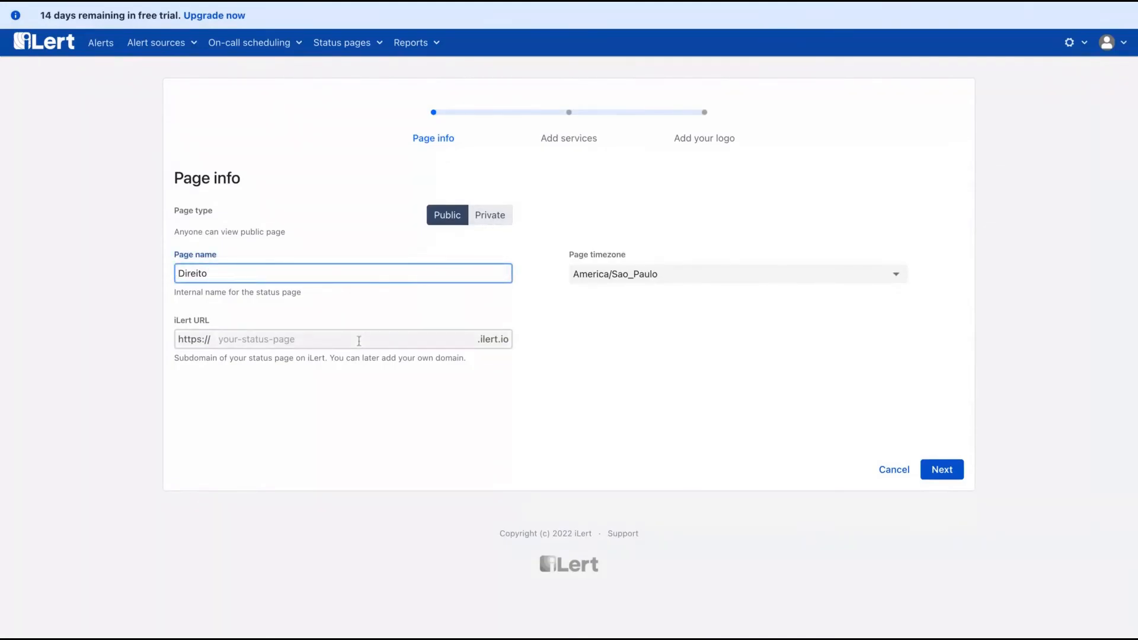
type("direitoada")
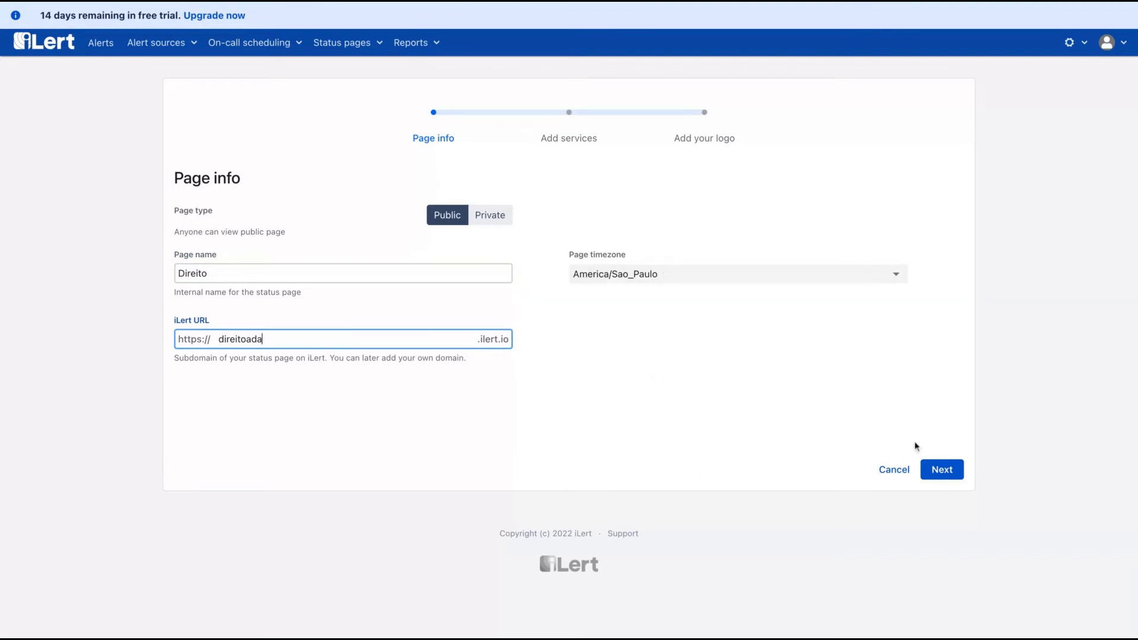
left_click(941, 469)
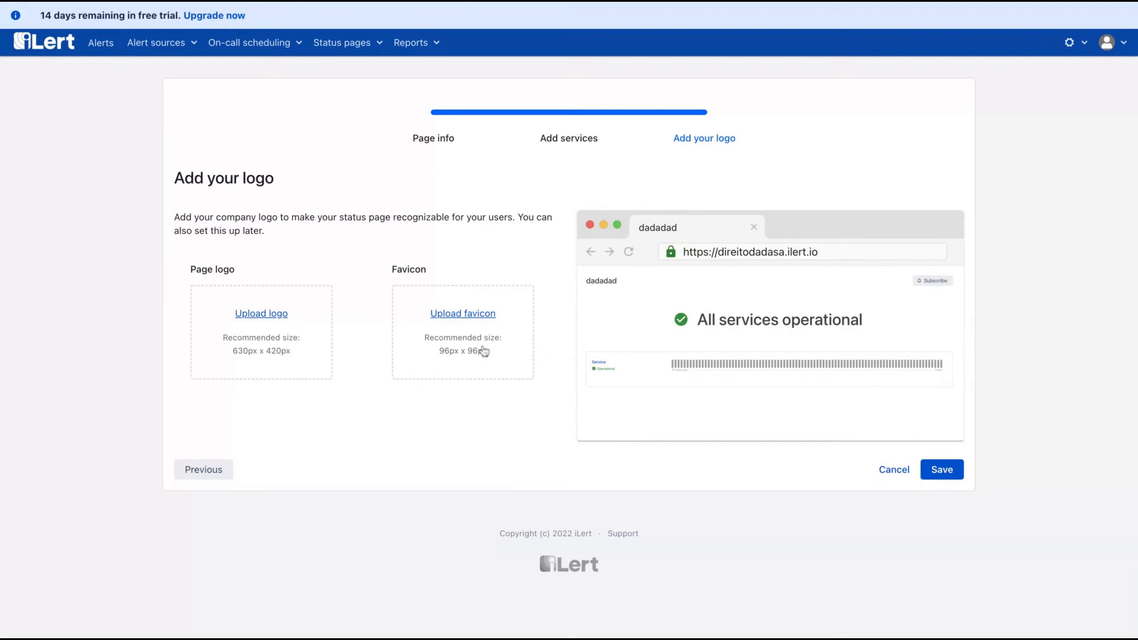
mouse_move(984, 496)
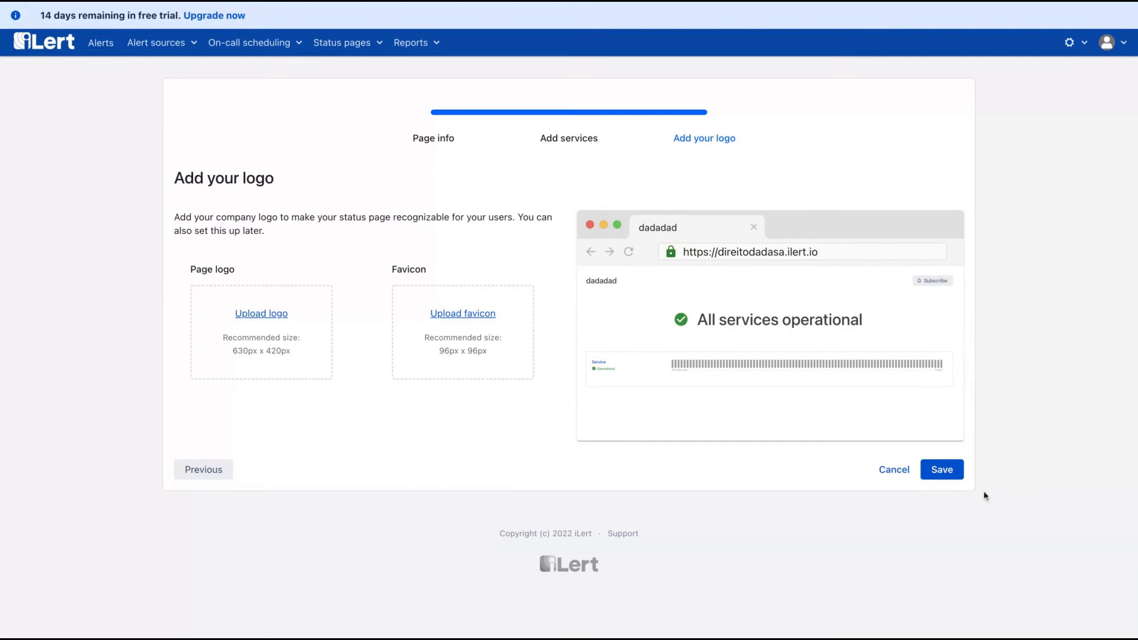
left_click(941, 469)
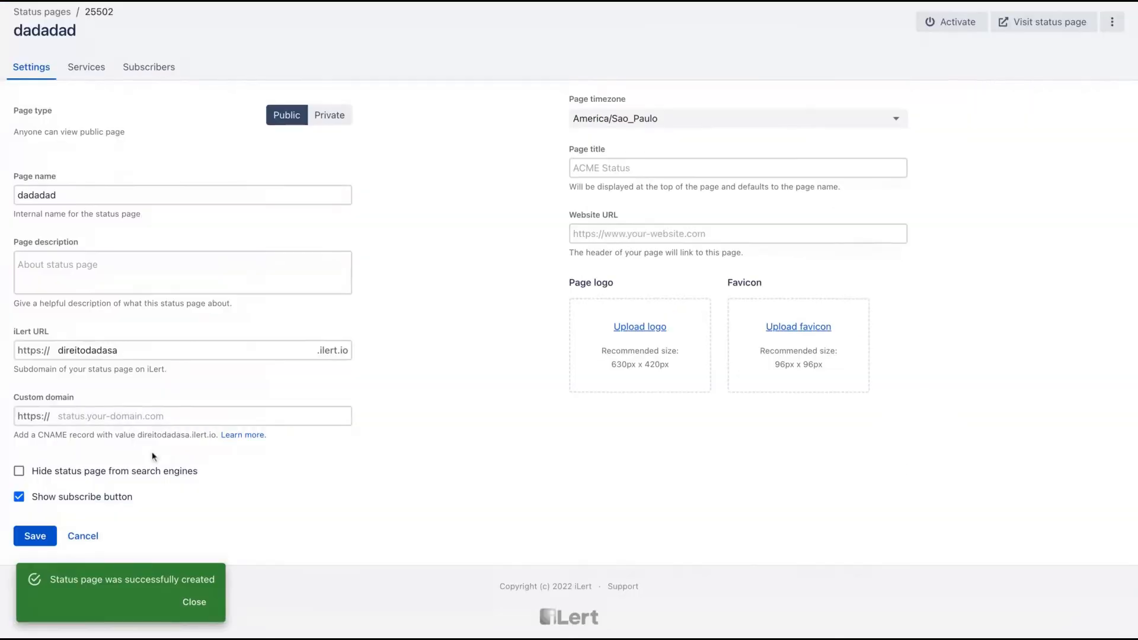
Dismiss the success toast and check the empty Subscribers tab and 100%-uptime Service.
left_click(193, 601)
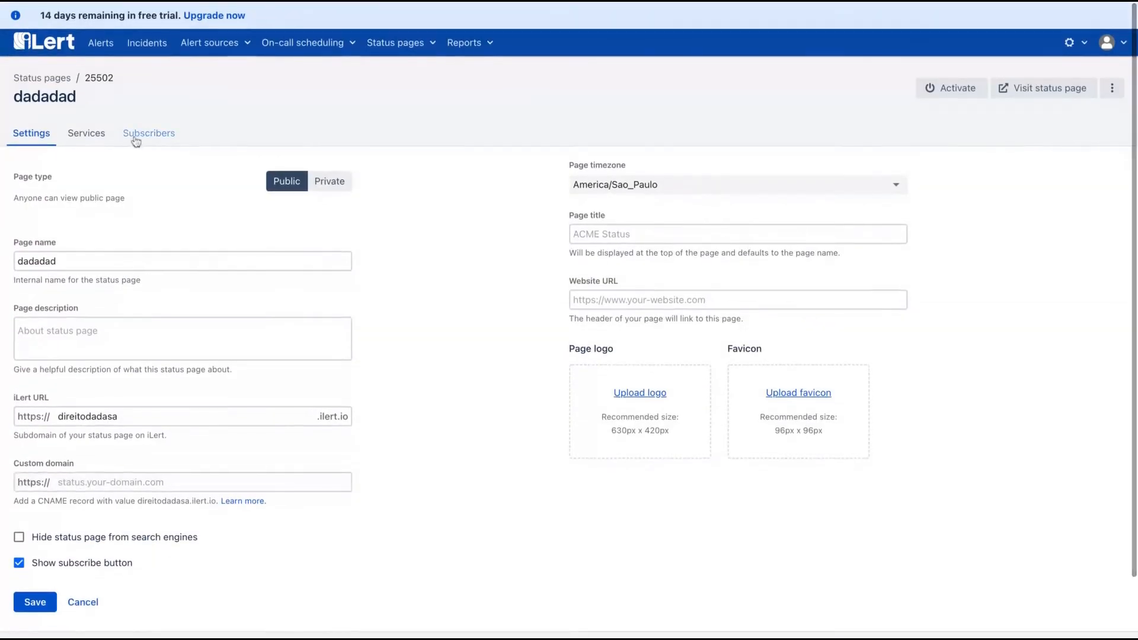
left_click(148, 133)
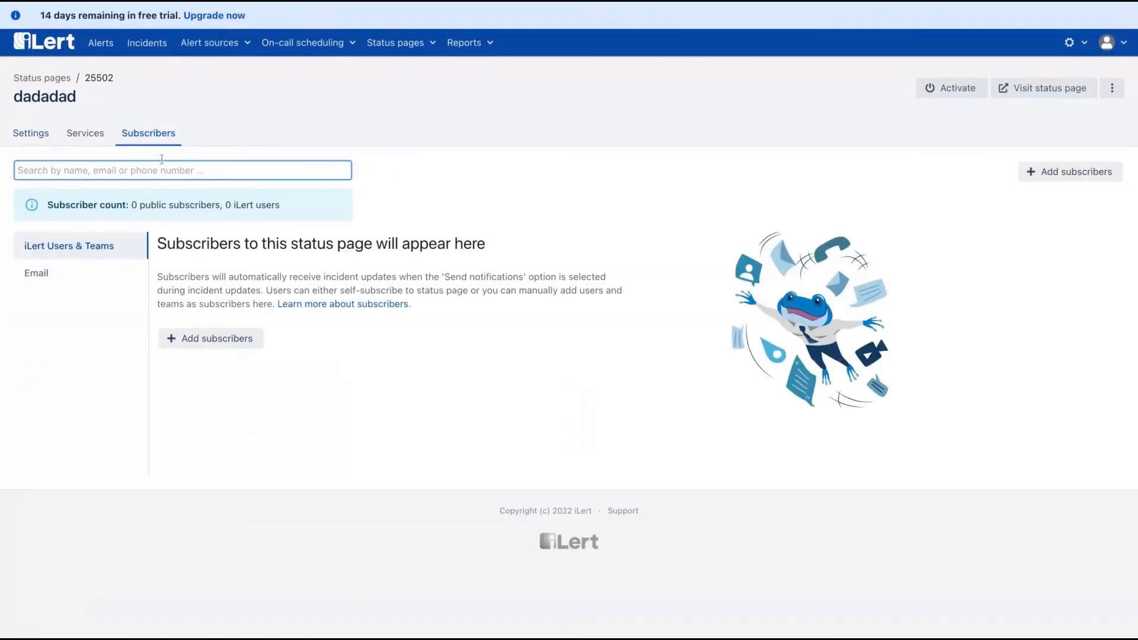
left_click(85, 133)
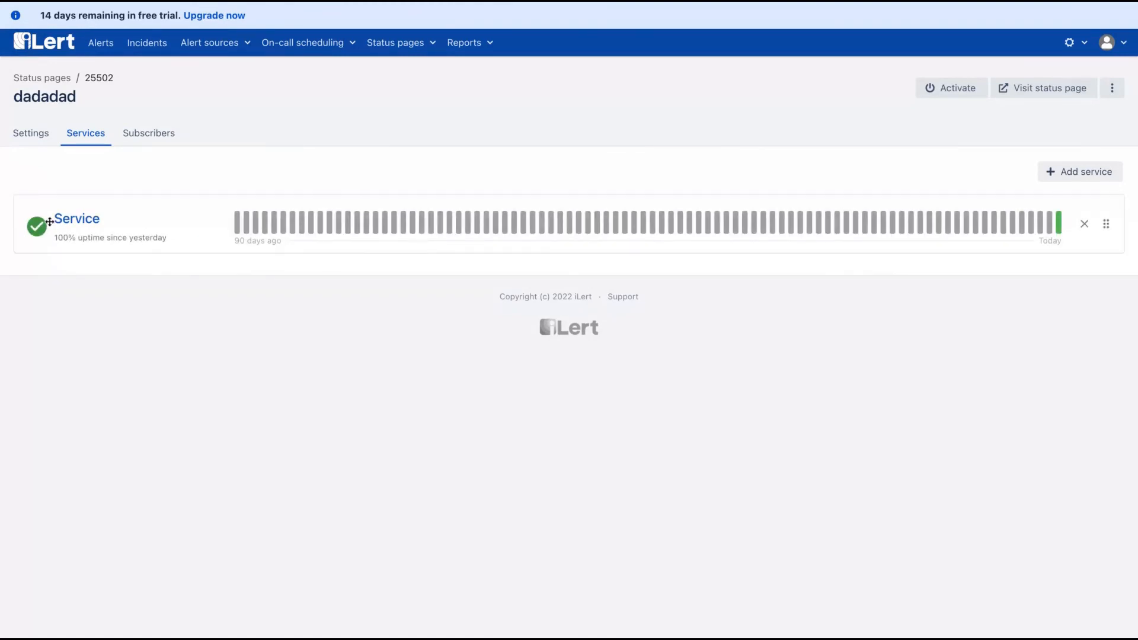
mouse_move(81, 214)
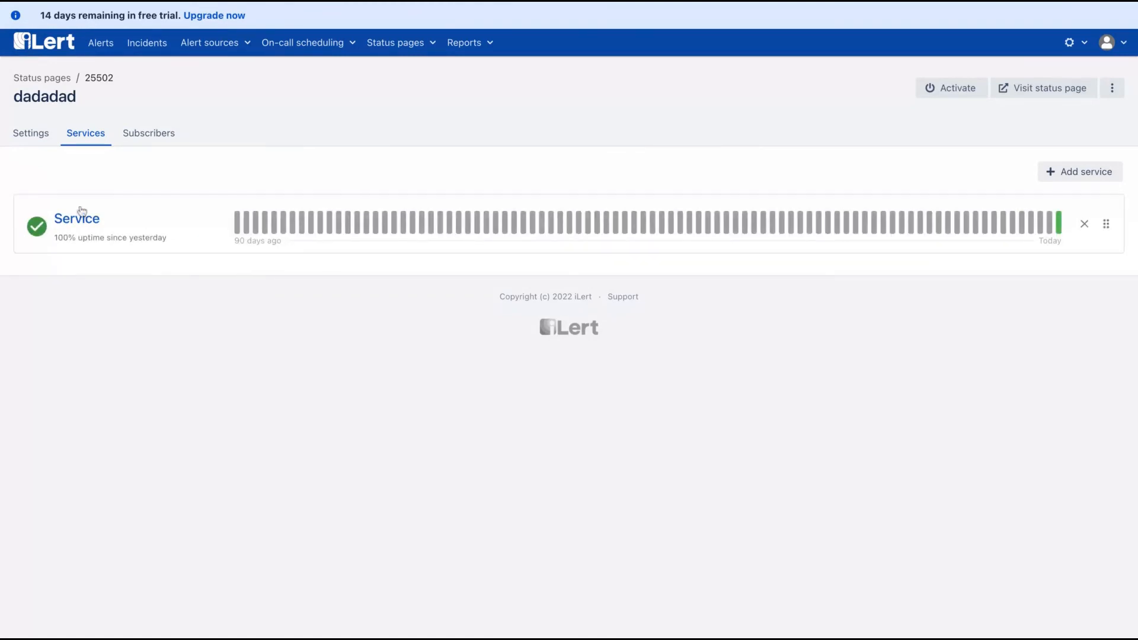
left_click(100, 42)
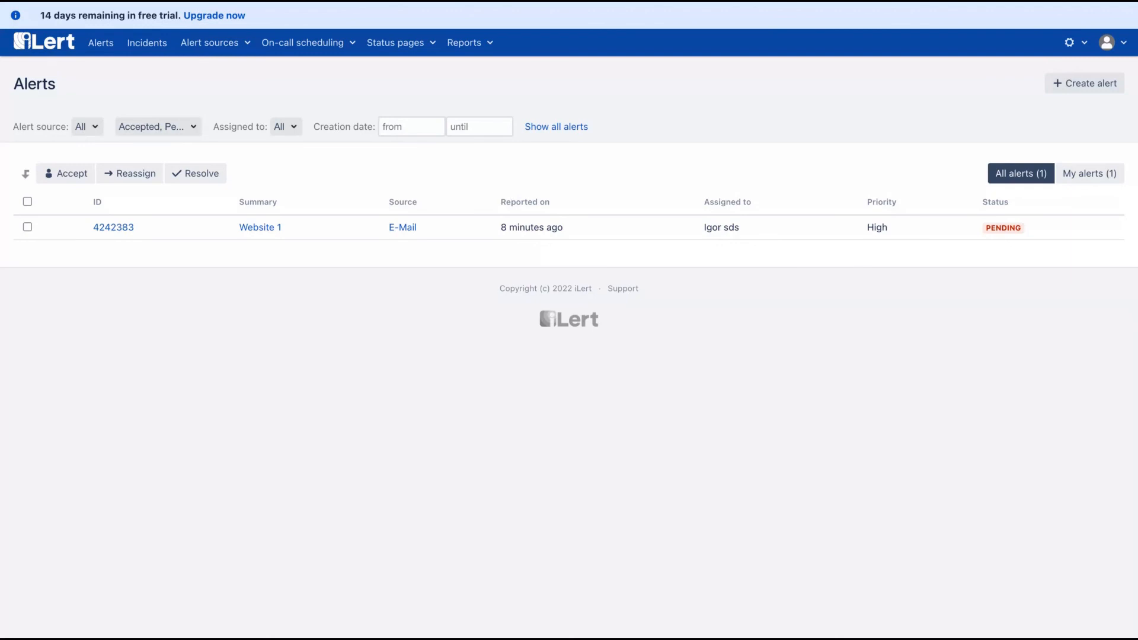
mouse_move(557, 155)
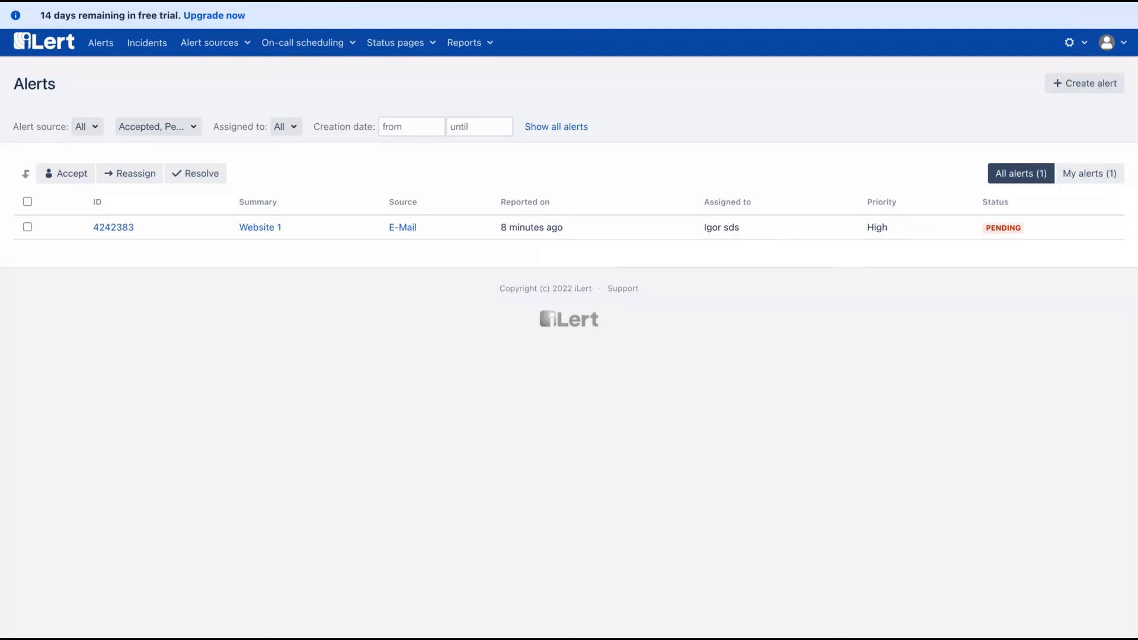
mouse_move(556, 127)
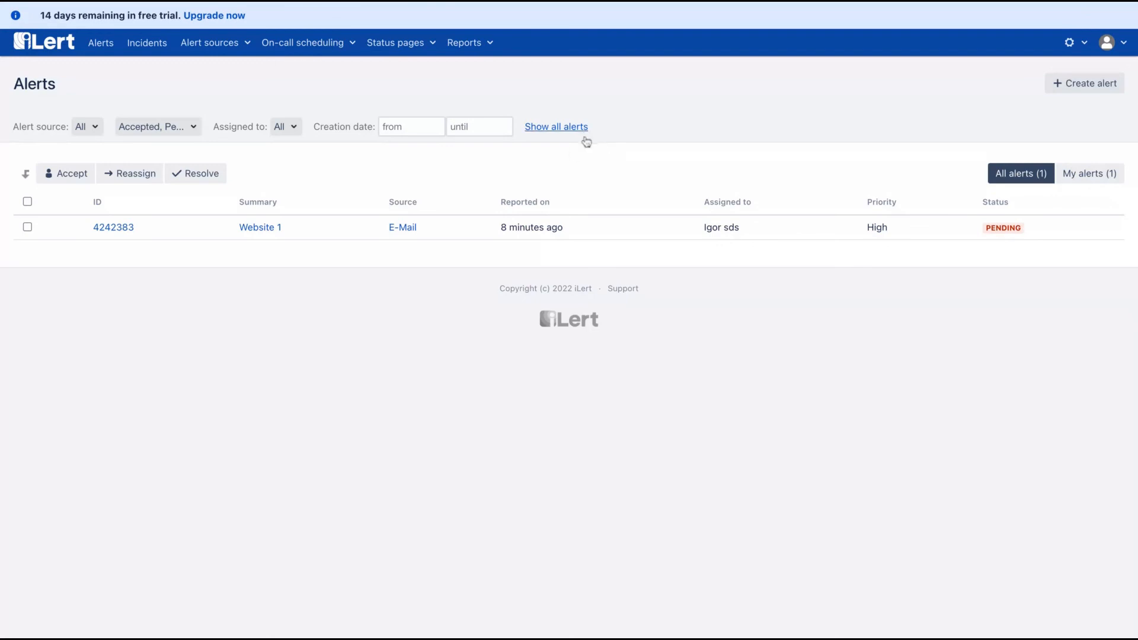
mouse_move(724, 78)
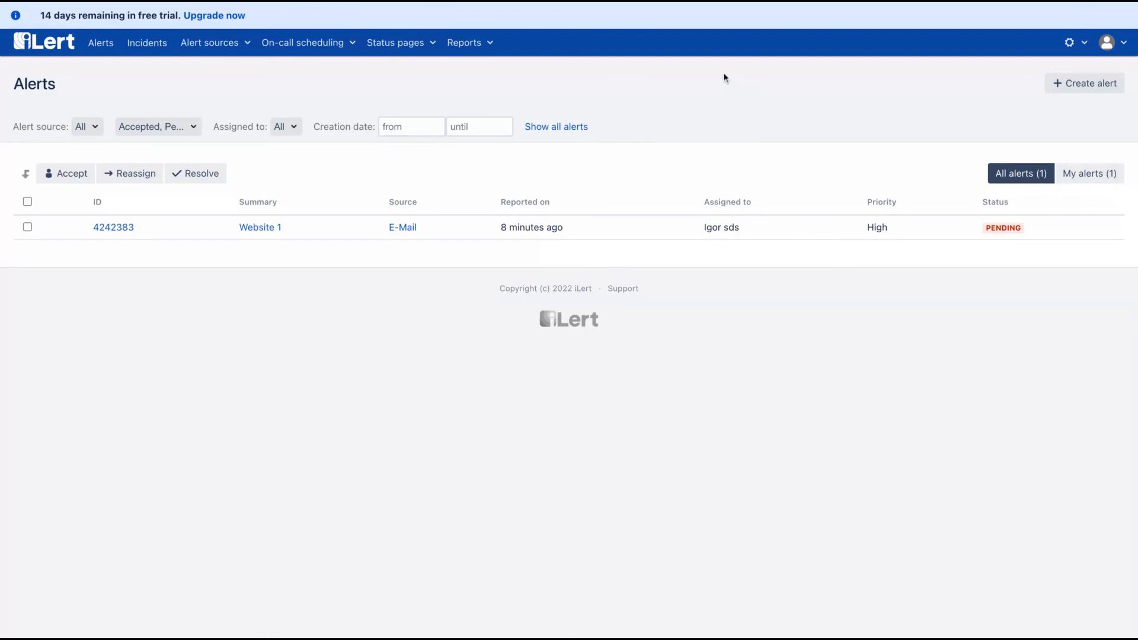
mouse_move(731, 71)
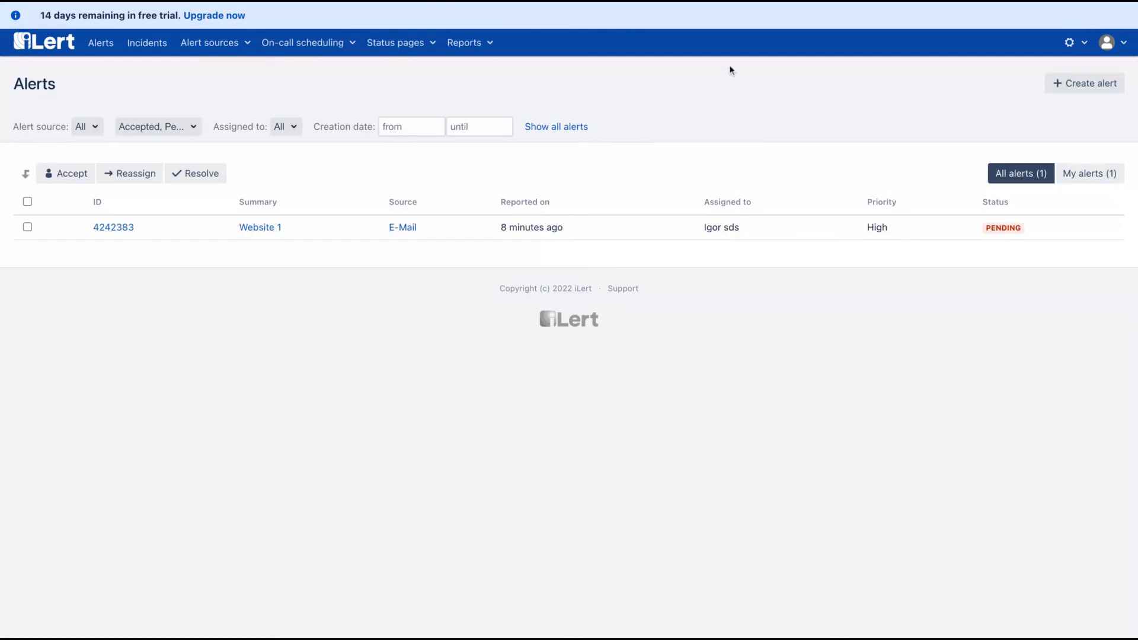